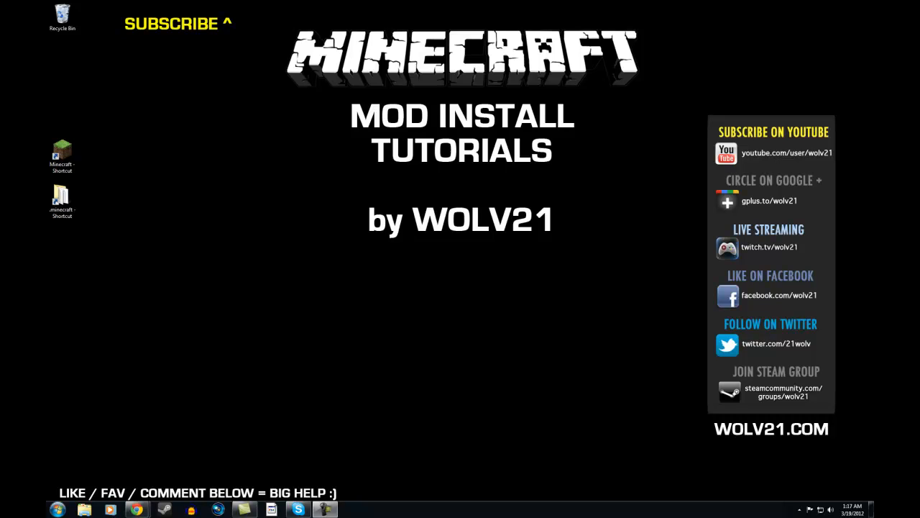
mouse_move(686, 191)
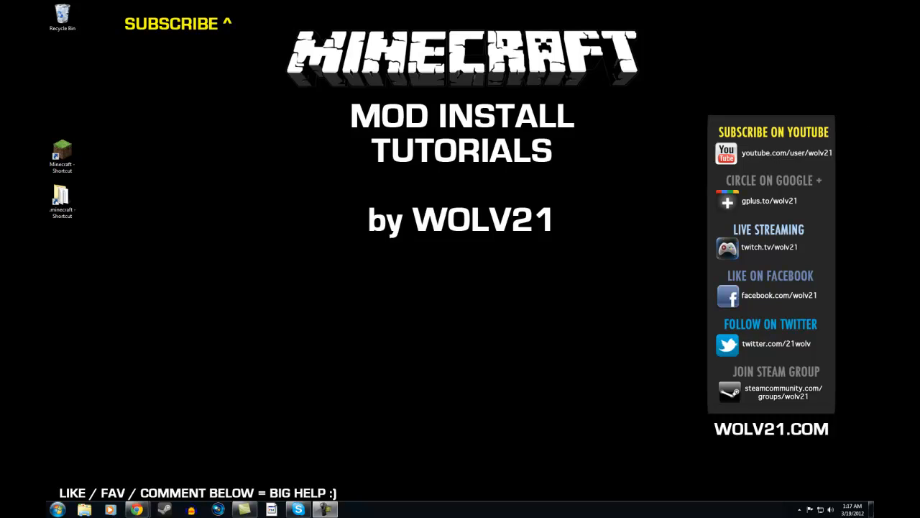
mouse_move(362, 323)
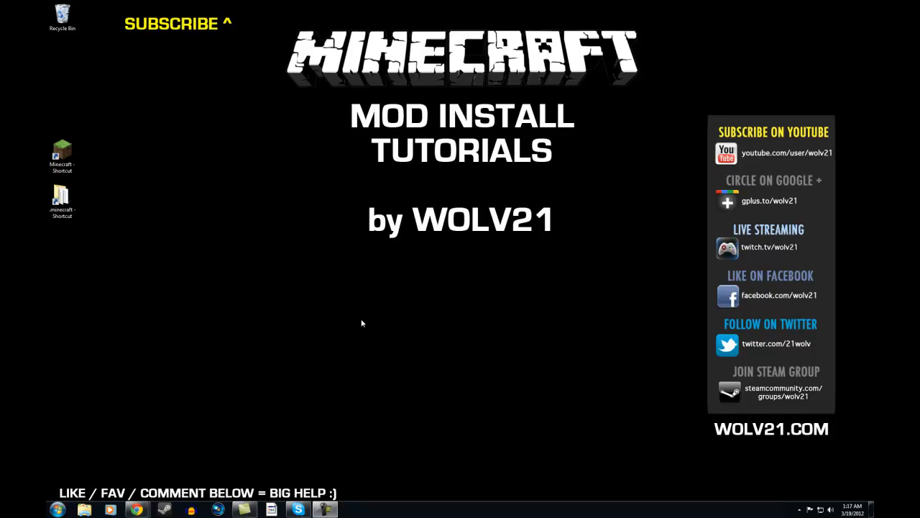
mouse_move(173, 394)
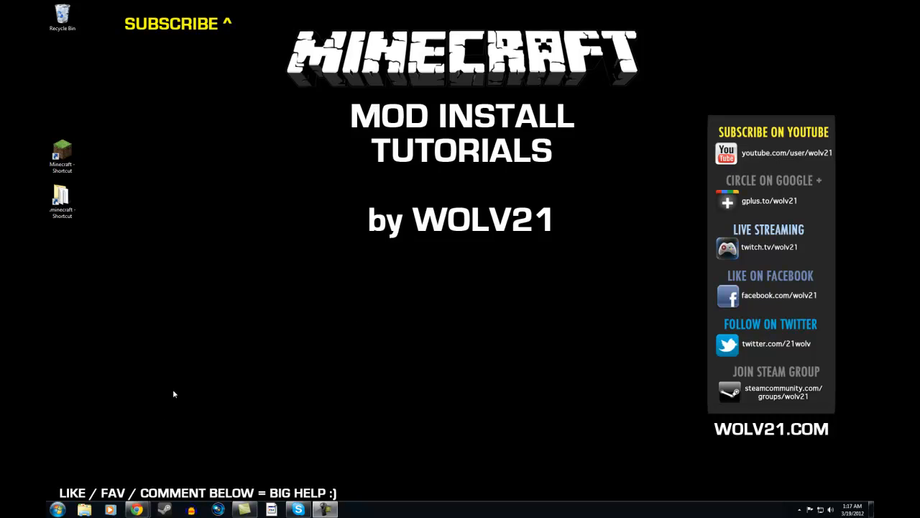
mouse_move(81, 475)
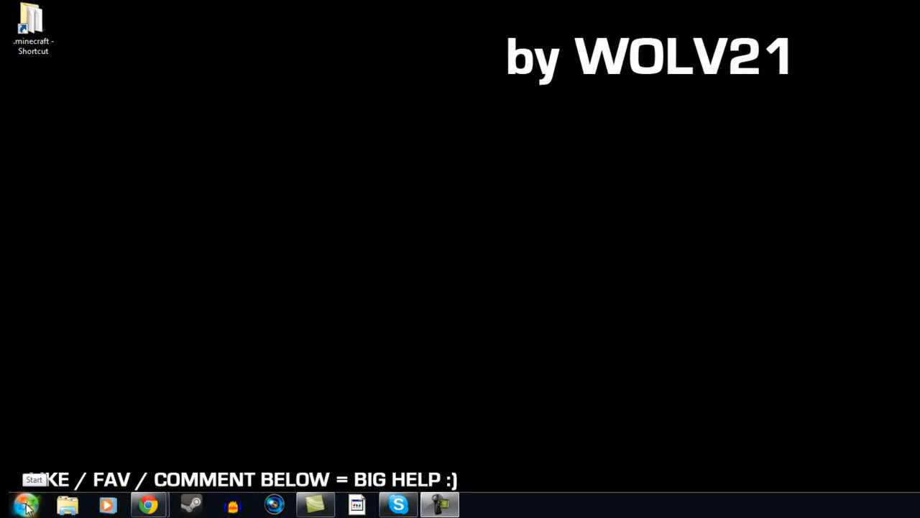
- Reach the Roaming AppData folder via the %appdata% search and locate the .minecraft folder
click(26, 503)
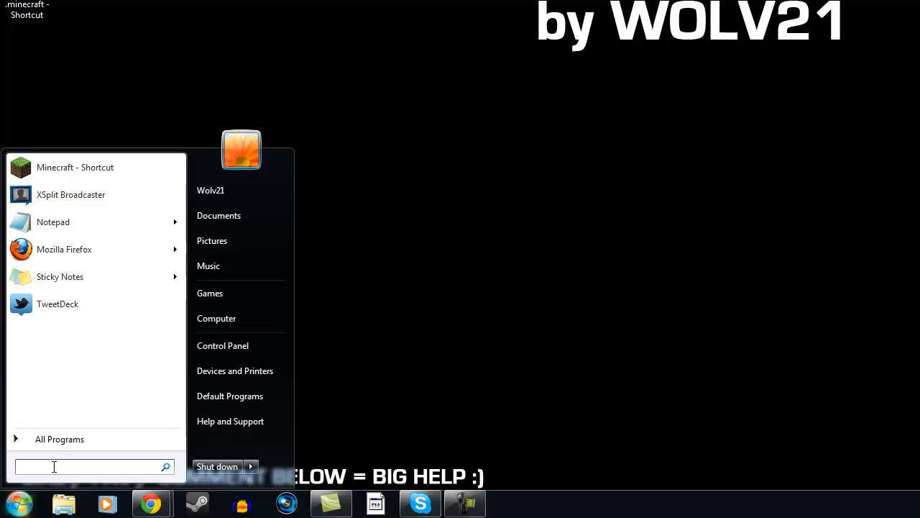
text(%)
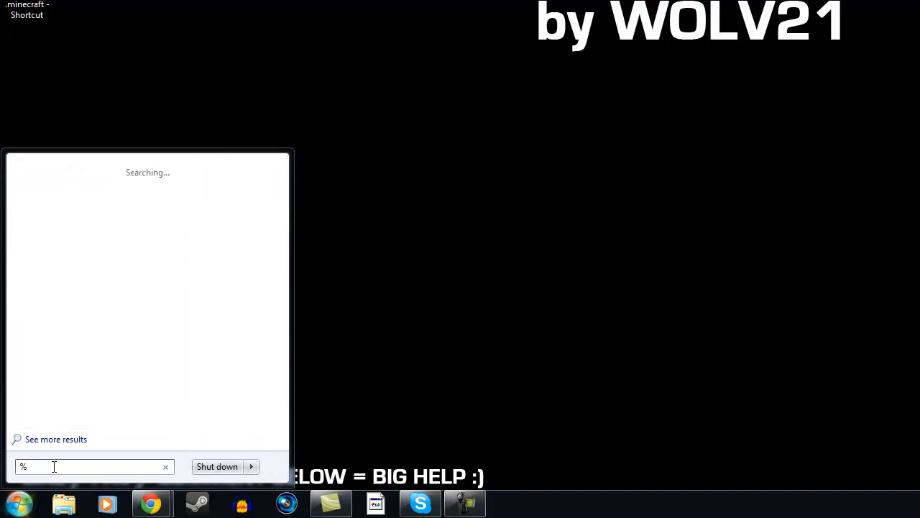
text(a)
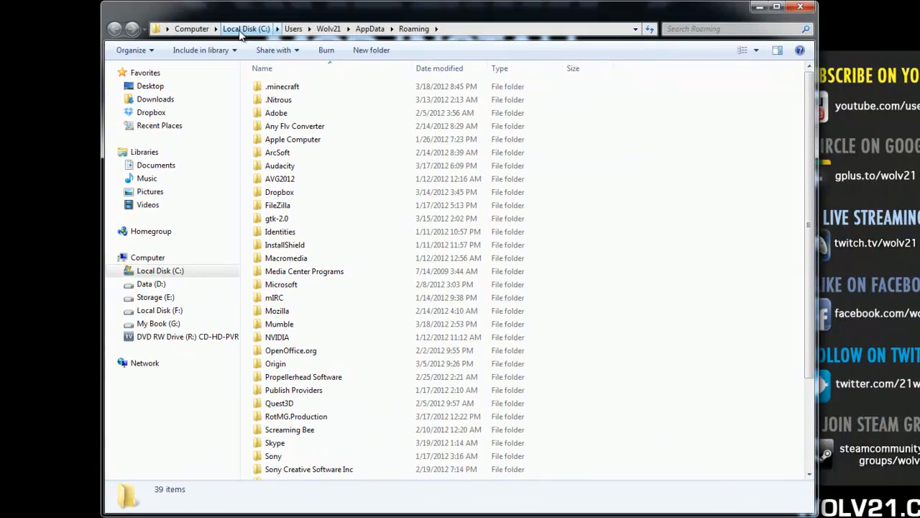
mouse_move(327, 29)
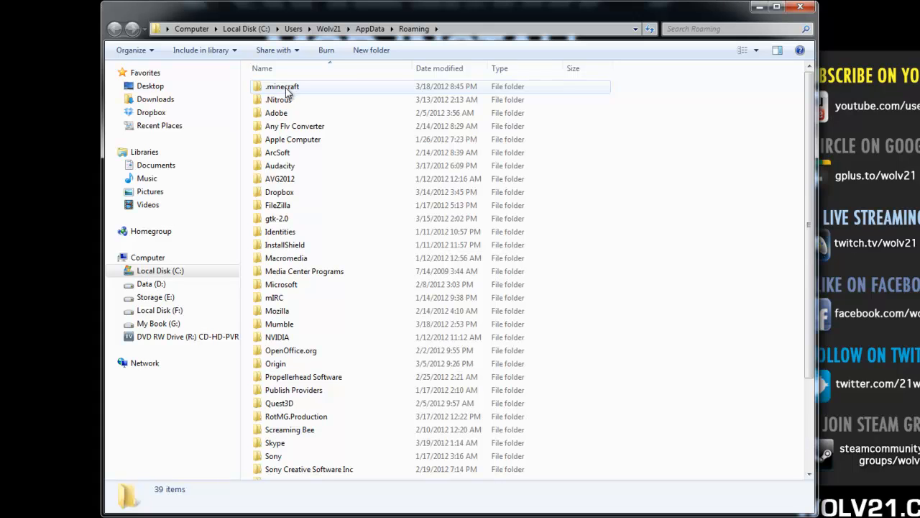
click(124, 363)
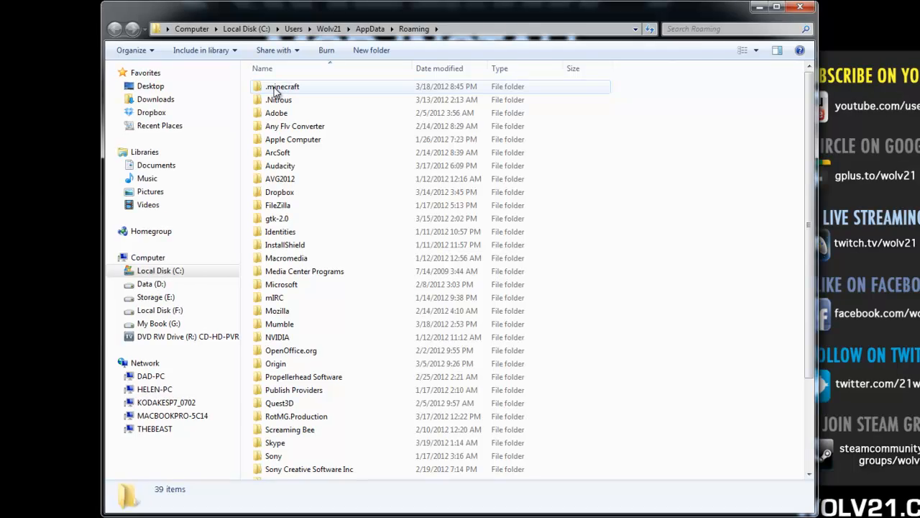
- Enter the .minecraft folder and select all thirteen of its files and folders
double_click(282, 86)
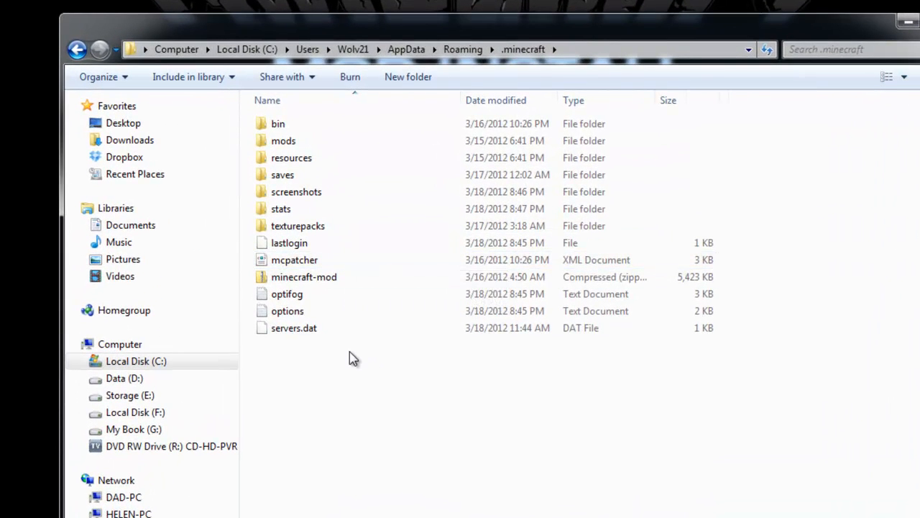
click(277, 123)
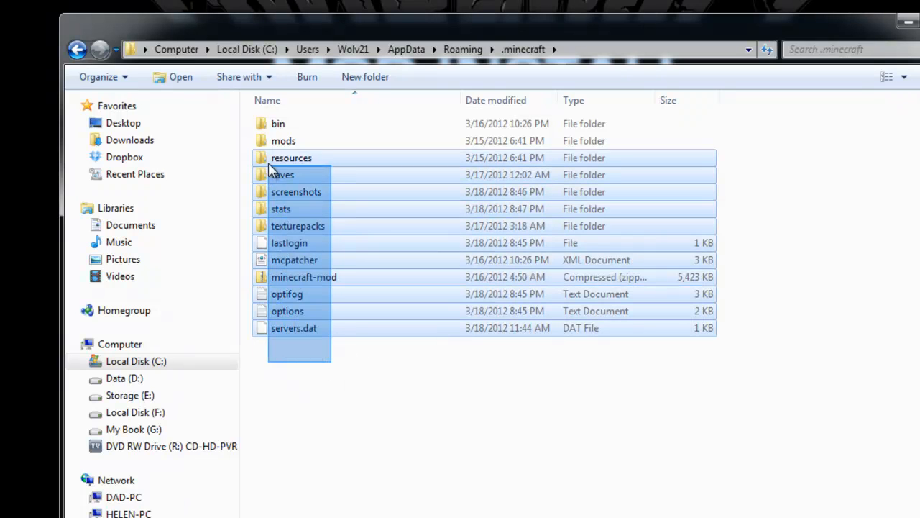
click(362, 380)
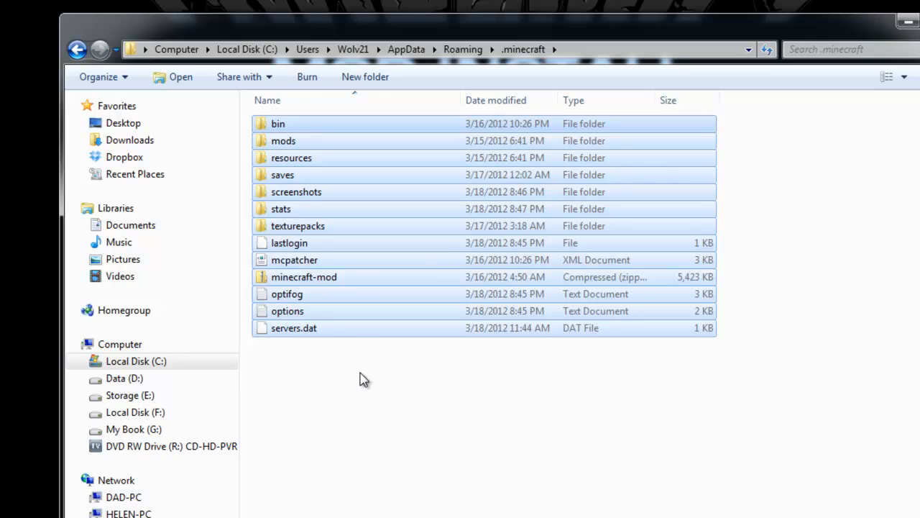
mouse_move(291, 191)
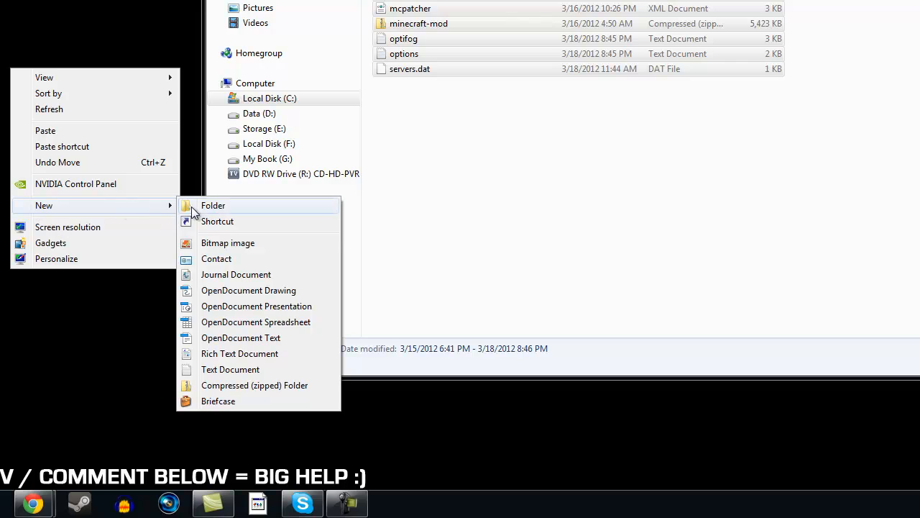
- Create a new desktop folder and name it MC Backup
click(212, 204)
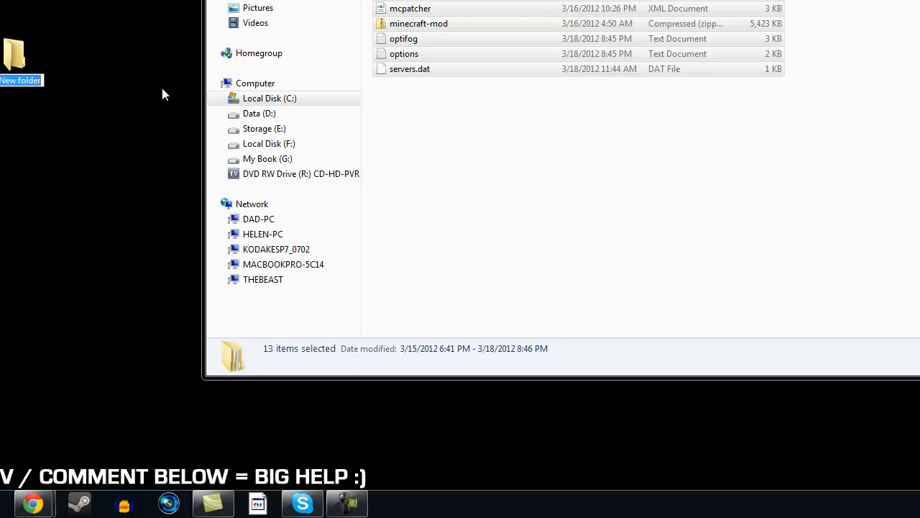
text(MC)
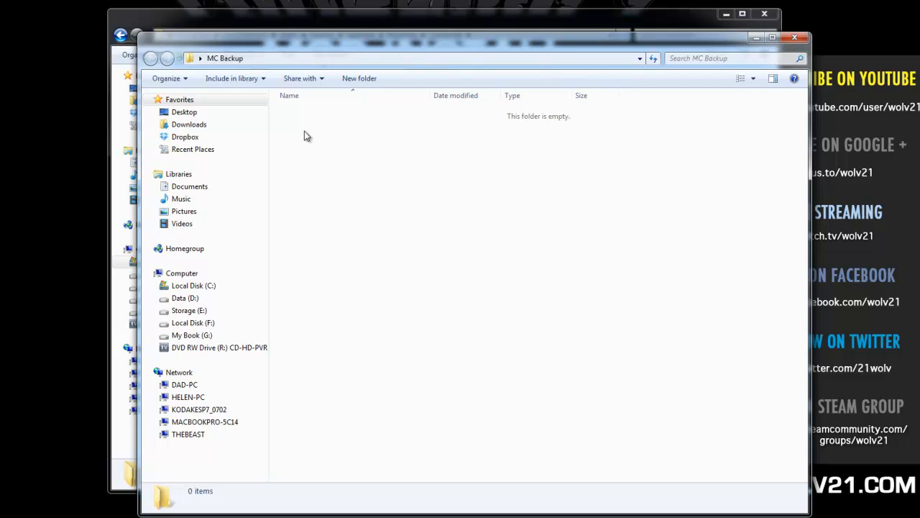
mouse_move(337, 238)
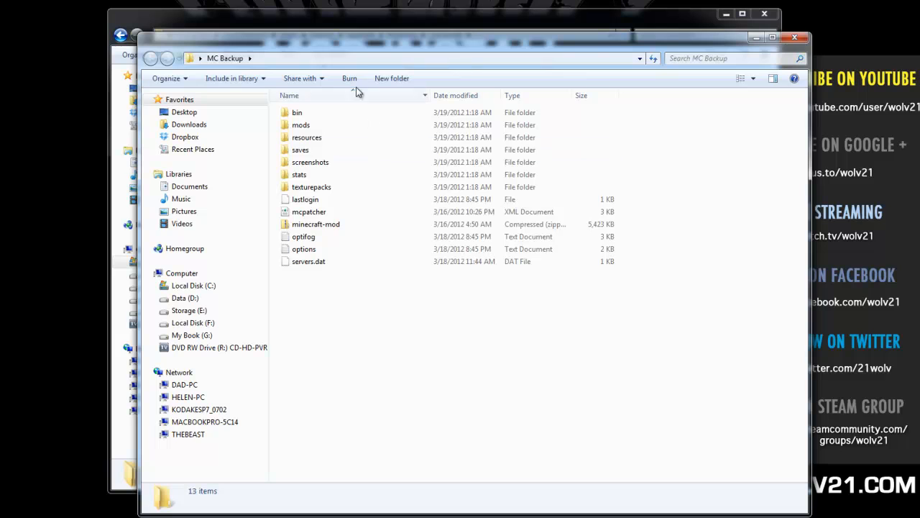
mouse_move(664, 72)
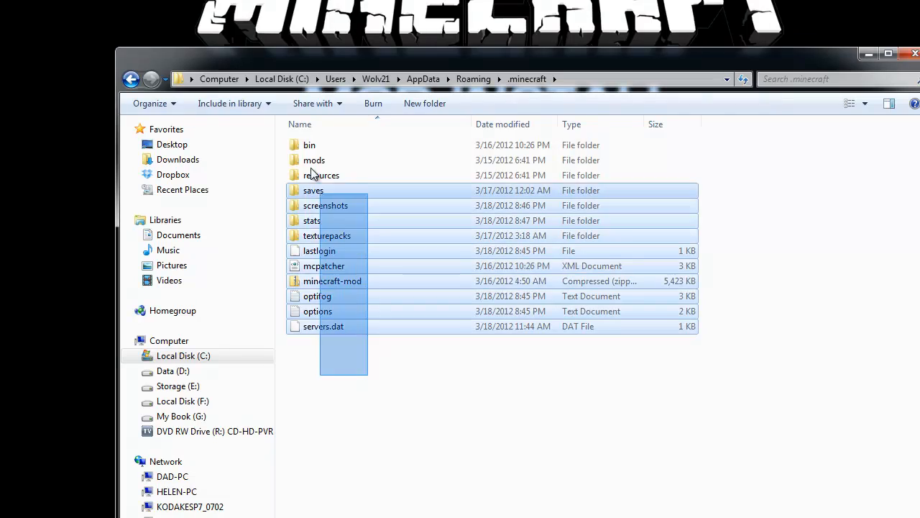
- Permanently delete the selected .minecraft items, skipping the locked screenshot files
key(Delete)
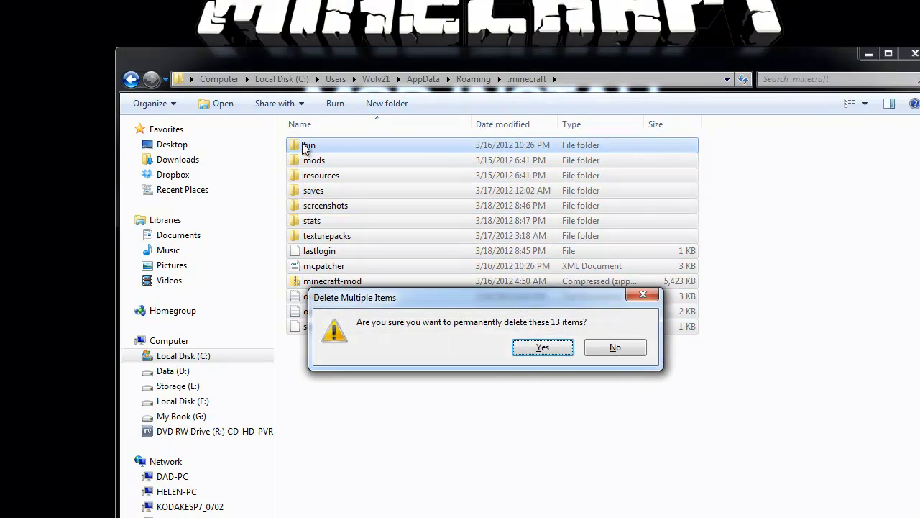
click(542, 347)
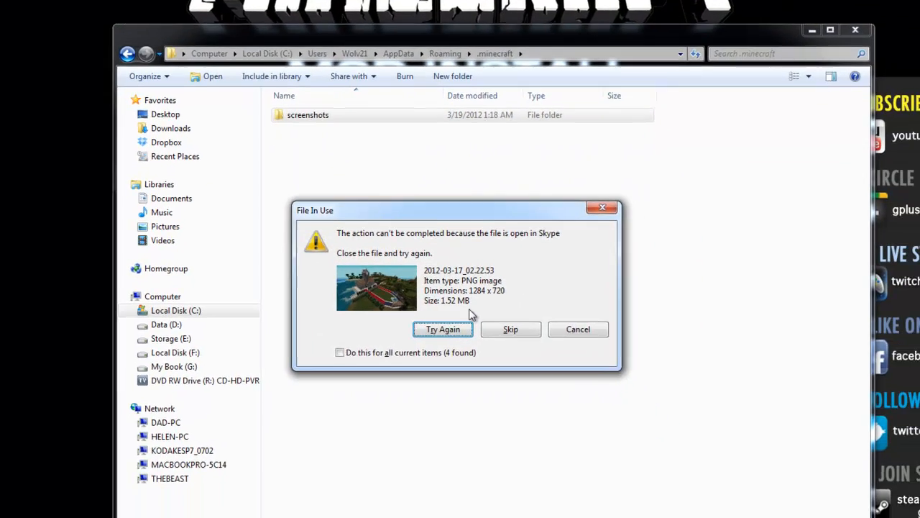
click(510, 328)
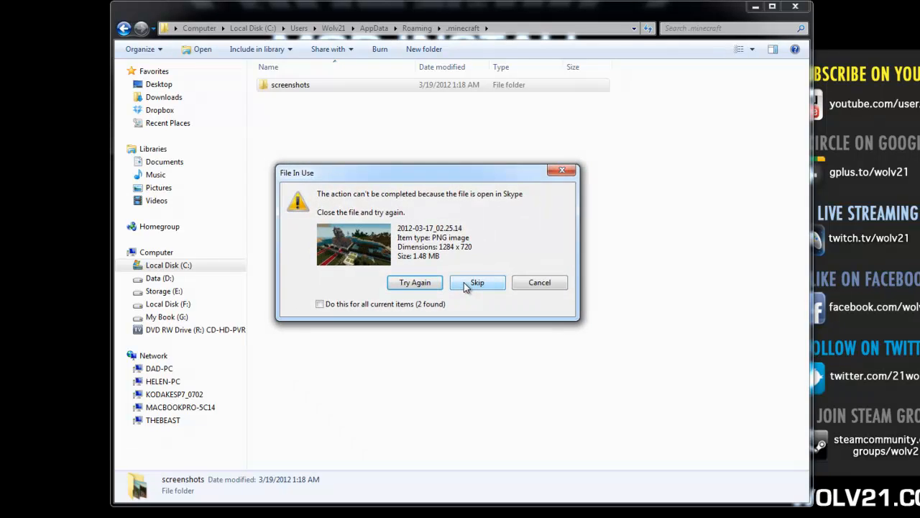
click(477, 282)
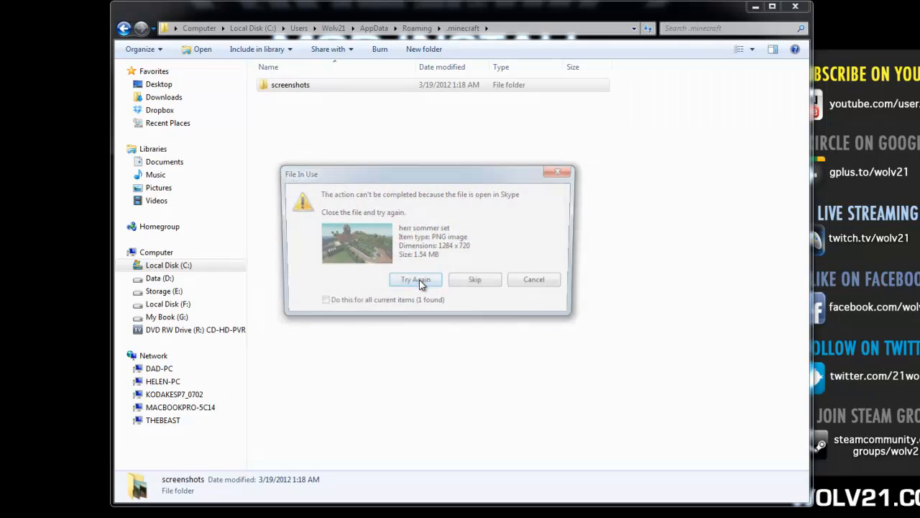
click(474, 279)
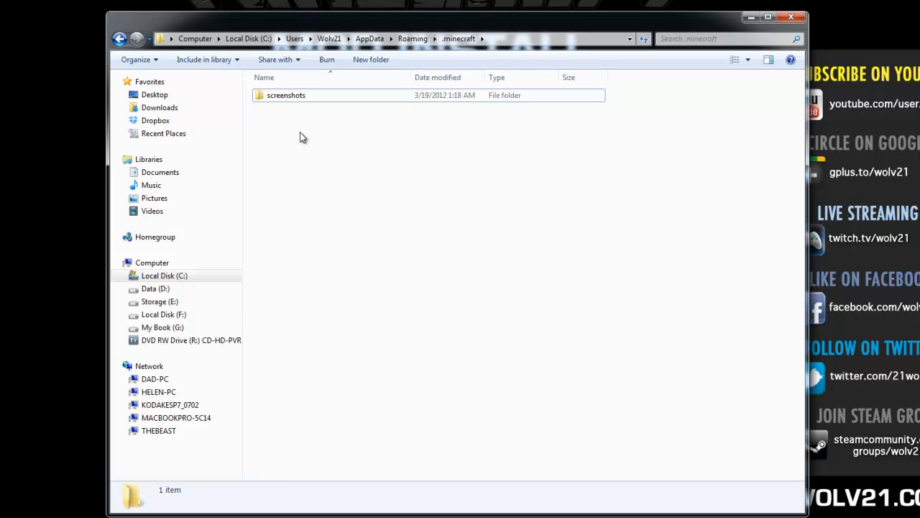
mouse_move(775, 36)
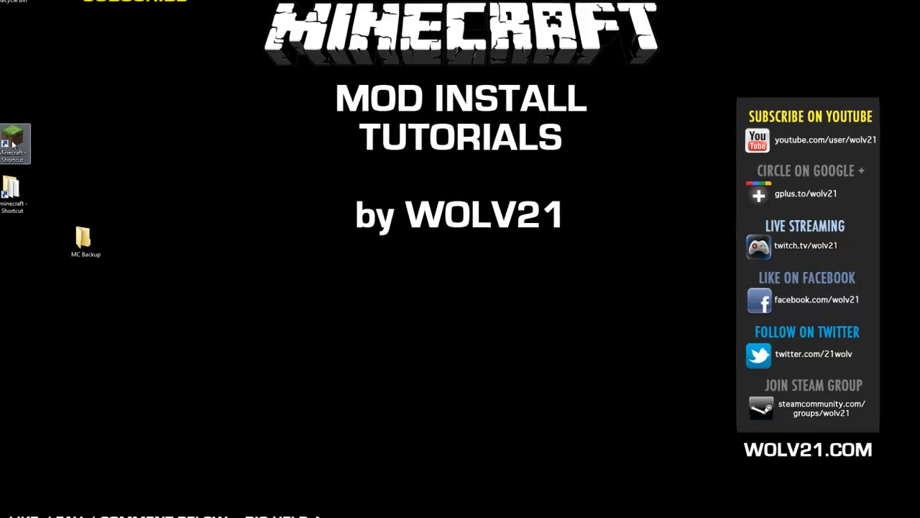
- Launch the Minecraft launcher, enter username wolv21 with its password and tick Remember password
double_click(12, 144)
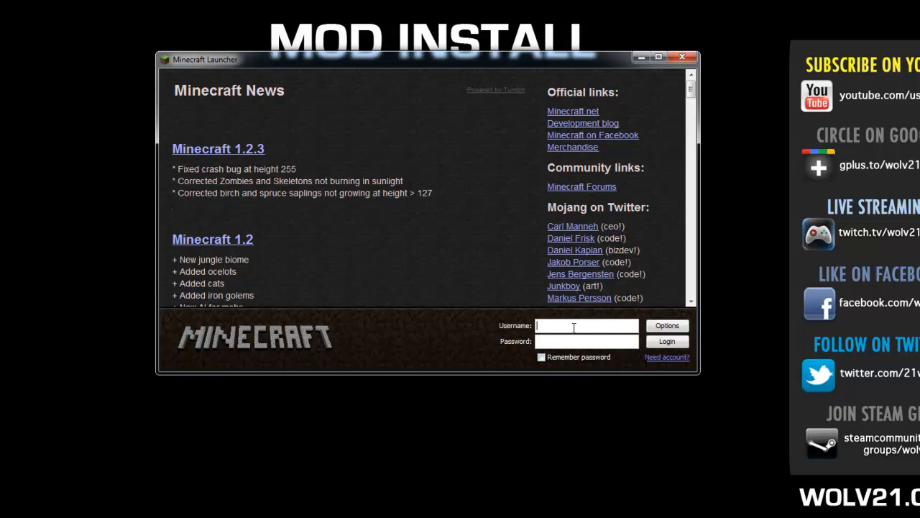
text(wolv21)
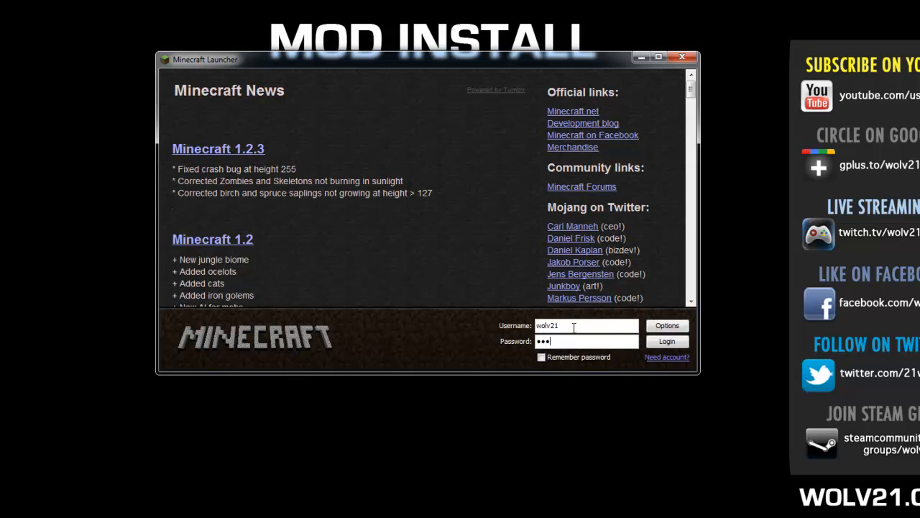
text(password)
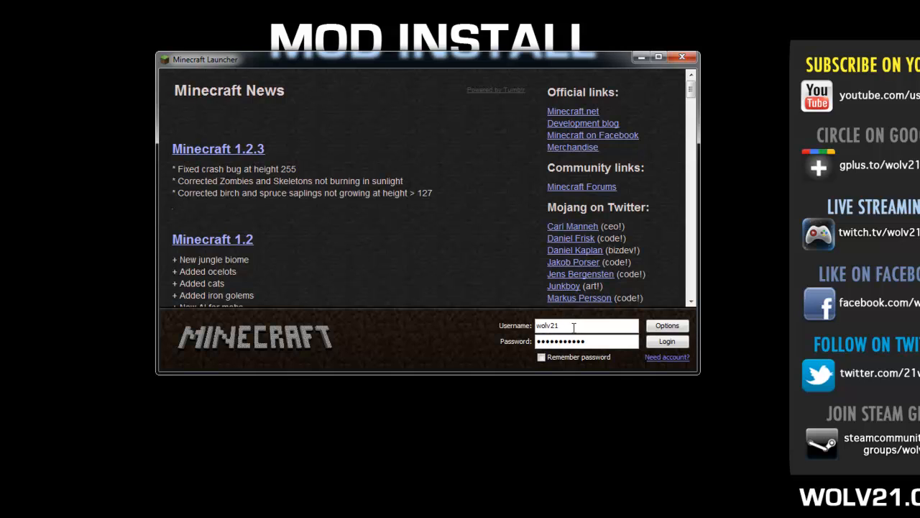
click(667, 340)
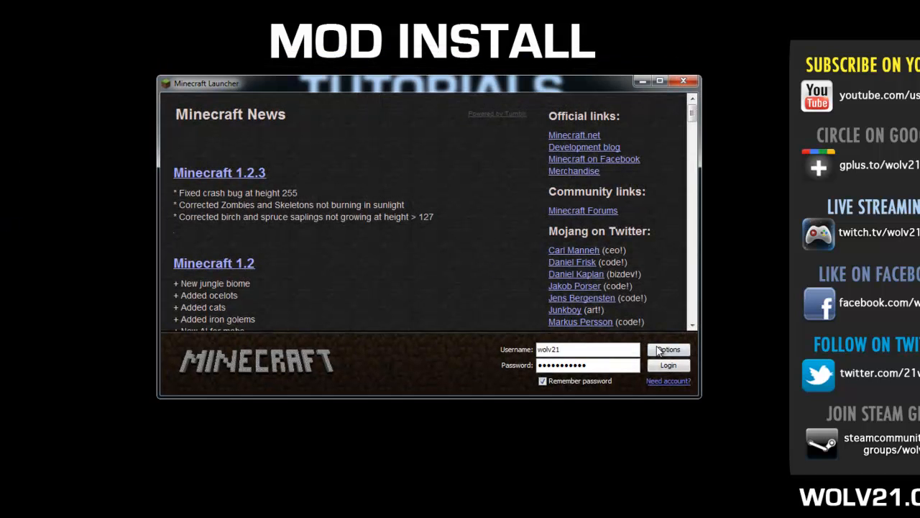
- View the game location on disk in Explorer from the launcher options, then close that window
click(667, 349)
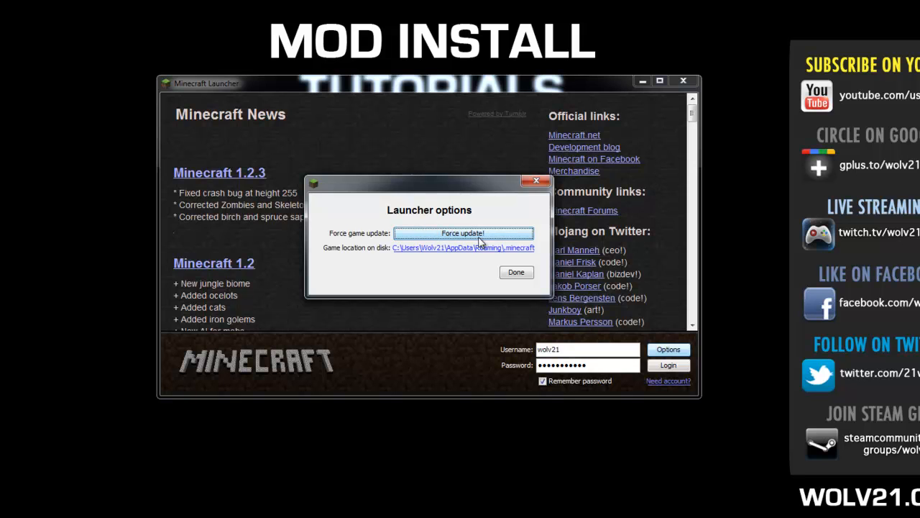
mouse_move(454, 252)
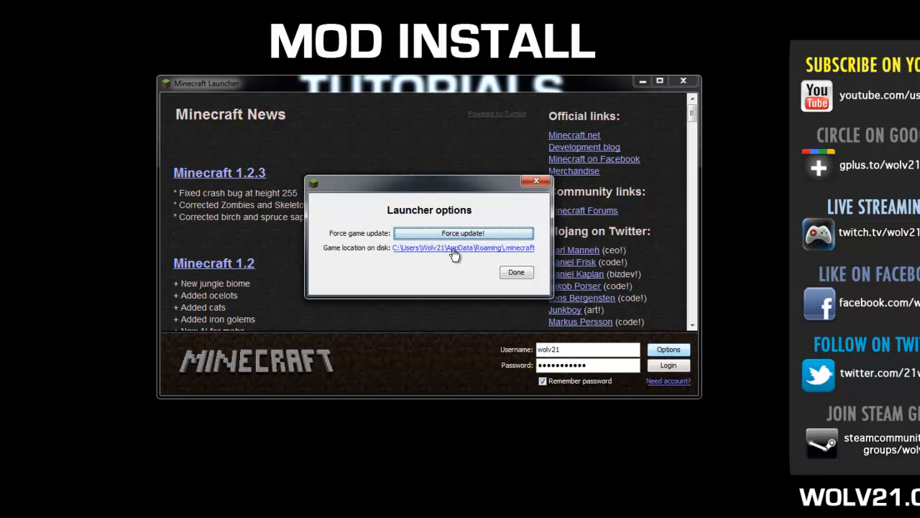
click(463, 247)
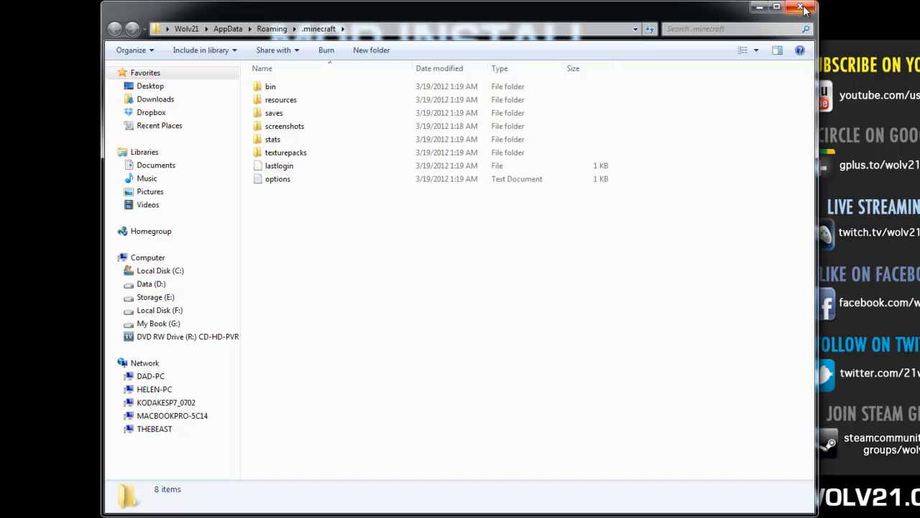
click(800, 7)
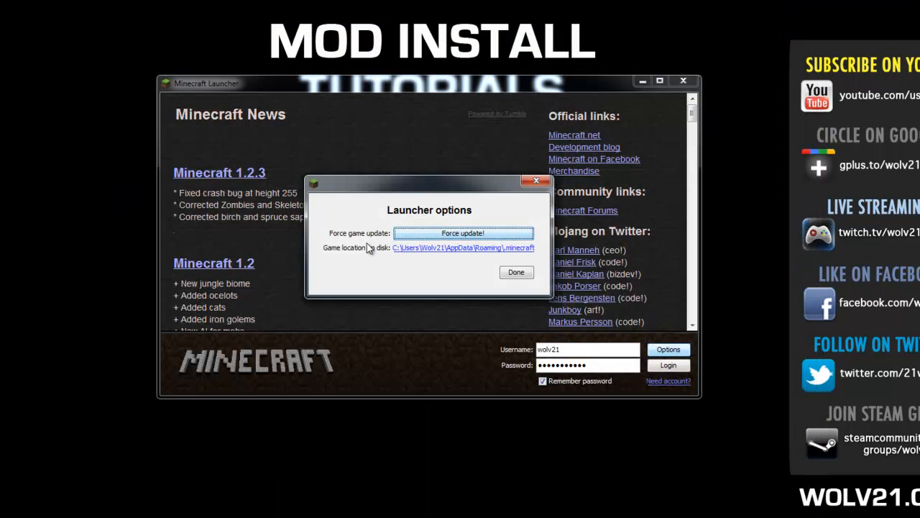
mouse_move(348, 256)
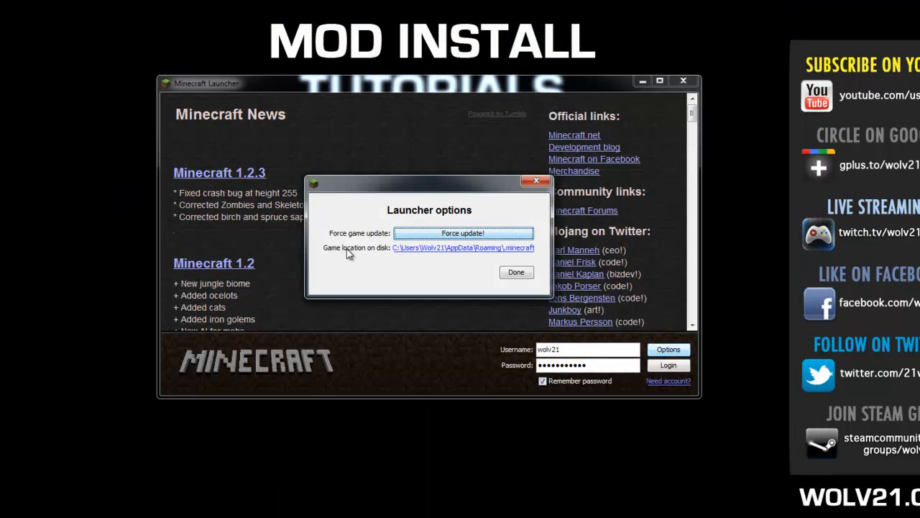
mouse_move(462, 252)
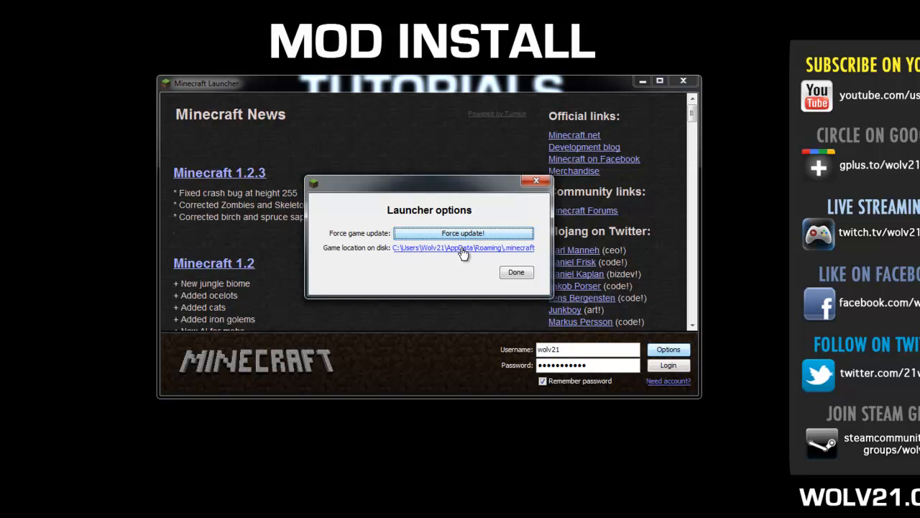
- Check the game folder once more, confirm the options with Done and close the launcher
click(463, 248)
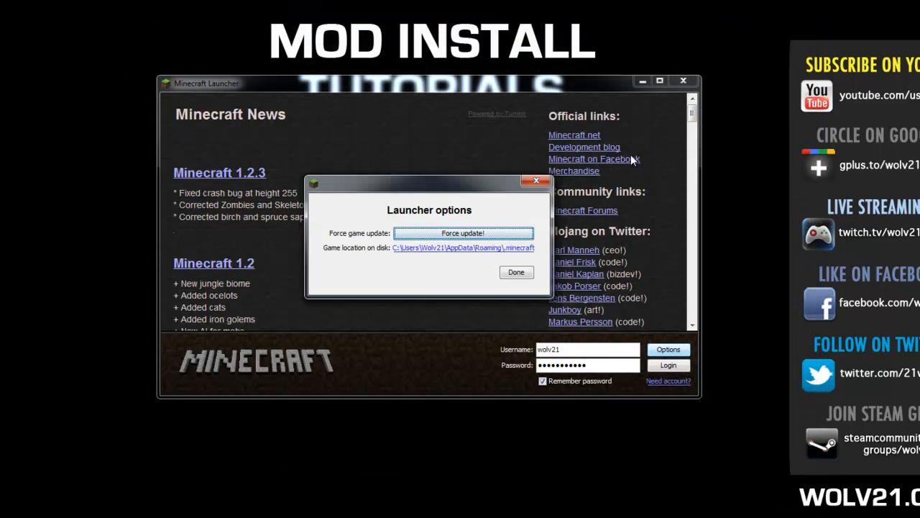
click(515, 271)
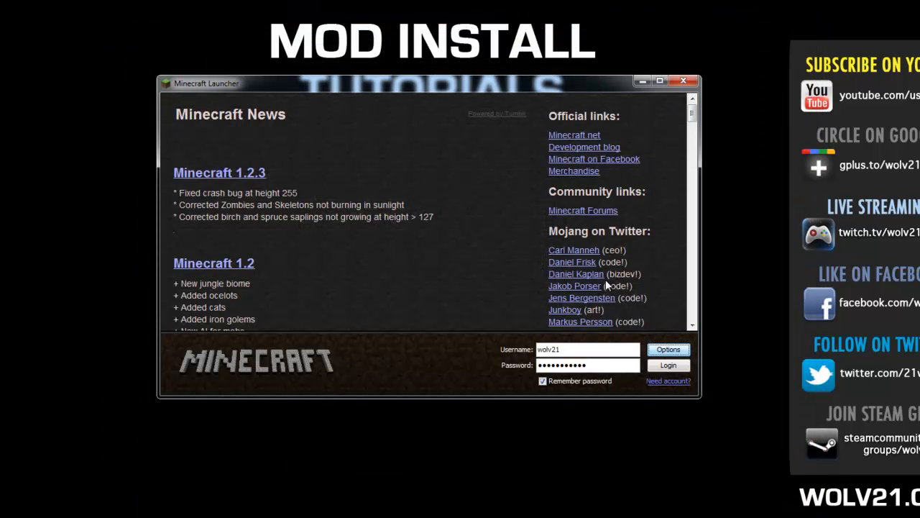
mouse_move(683, 81)
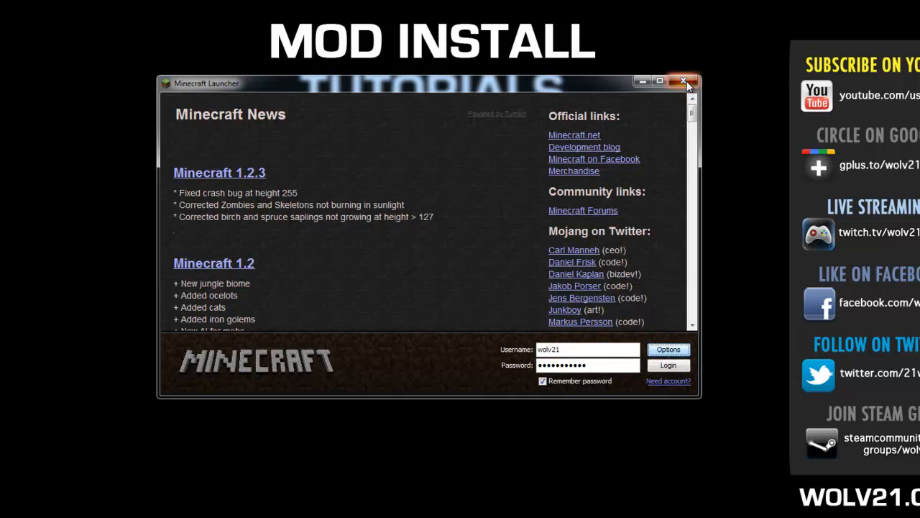
click(684, 80)
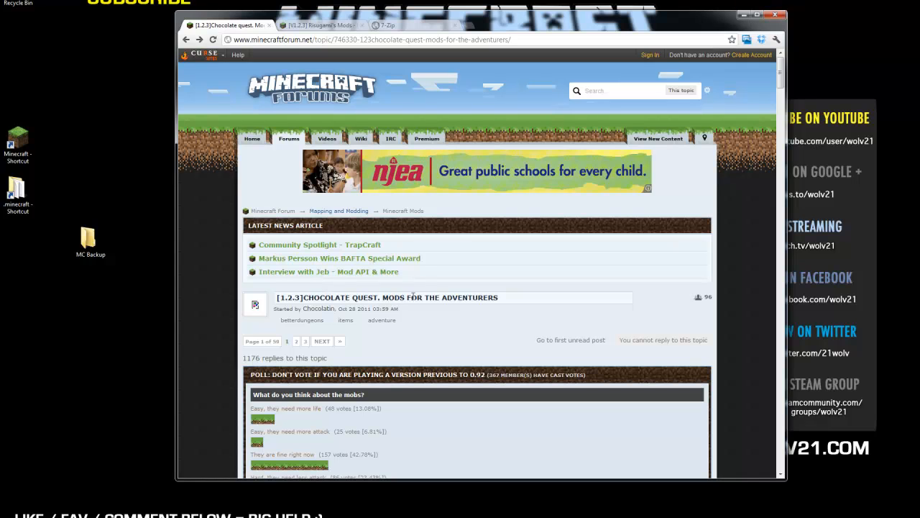
mouse_move(399, 207)
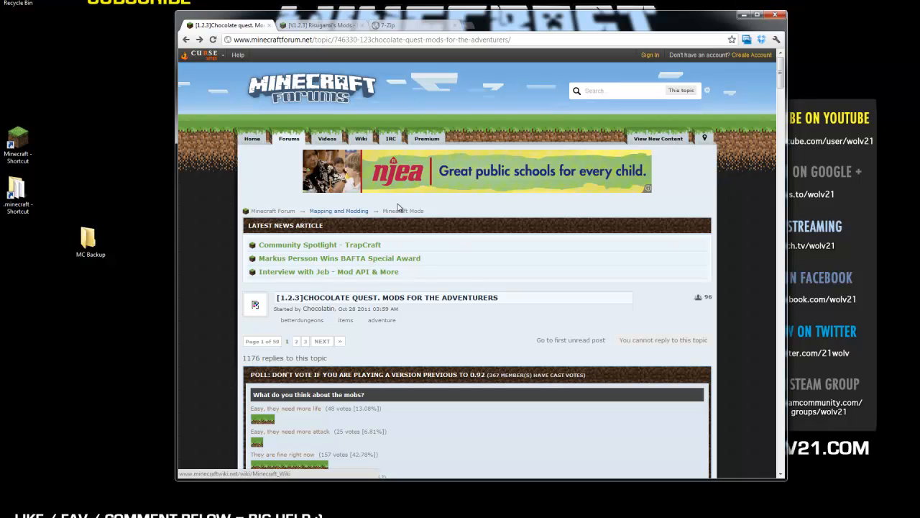
- Flip between the Chocolate Quest and Risugami's Mods threads, landing on the Chocolate Quest download links
scroll(down, 3)
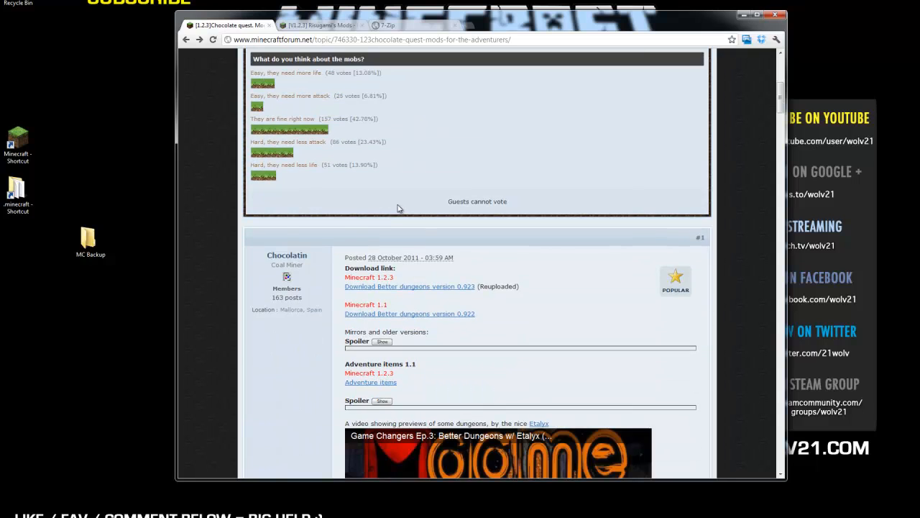
scroll(up, 3)
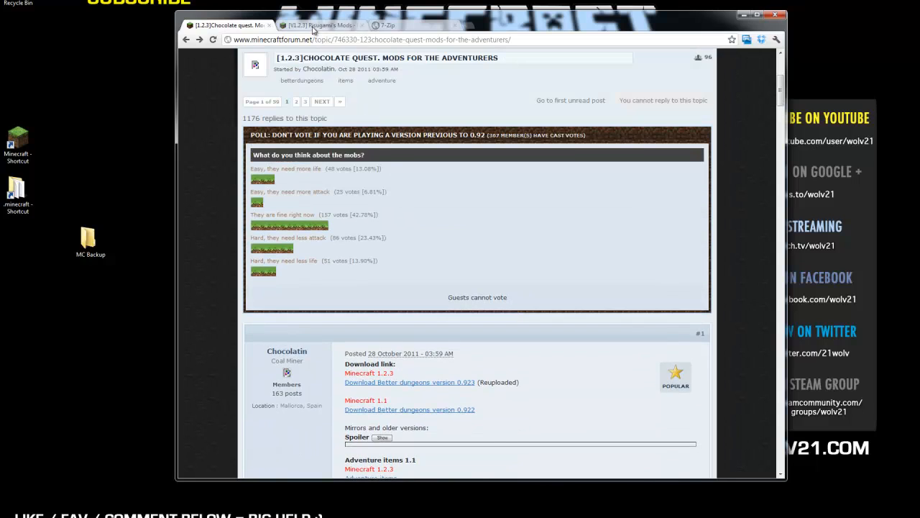
click(319, 26)
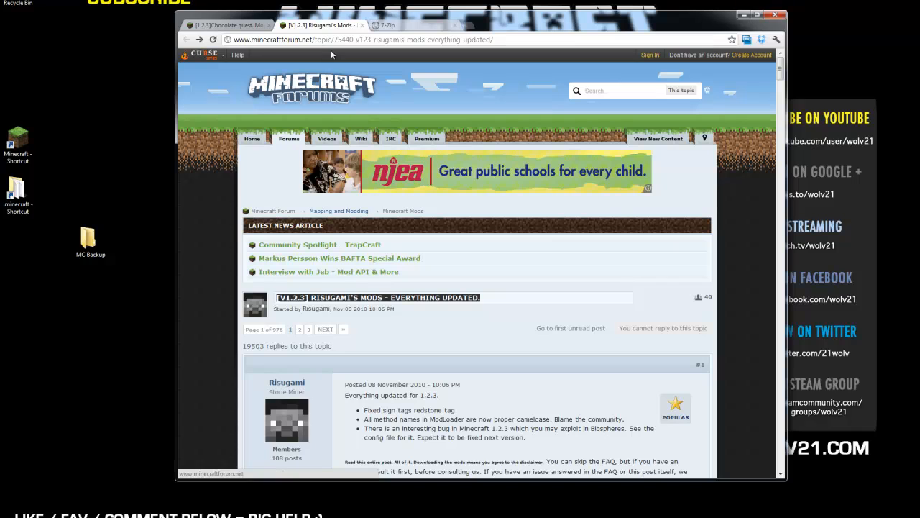
mouse_move(434, 266)
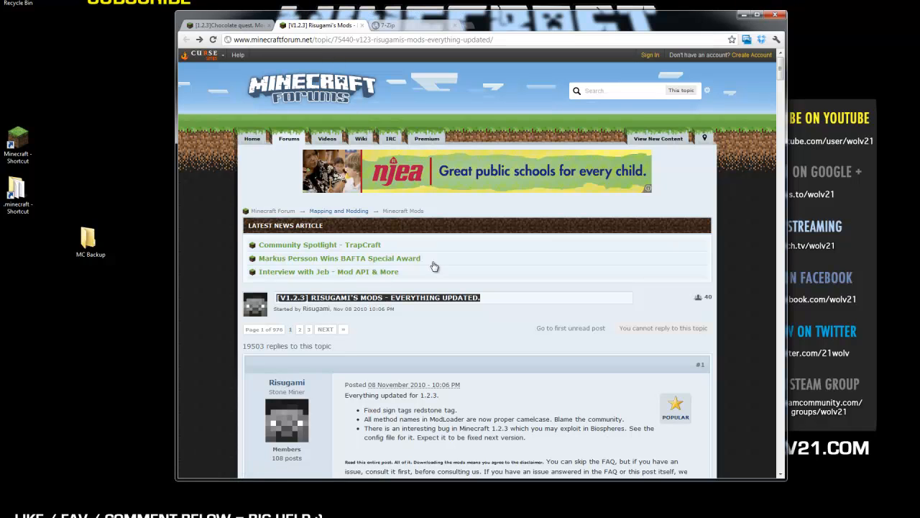
scroll(down, 3)
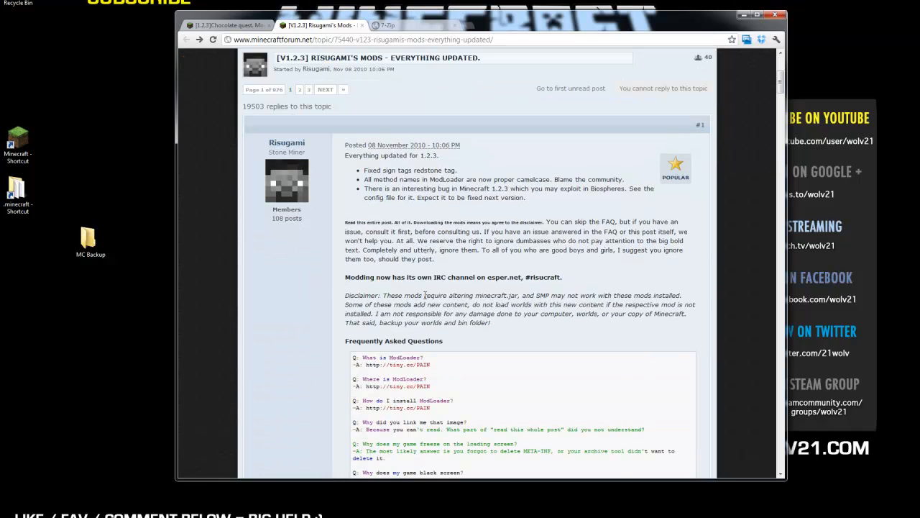
click(227, 26)
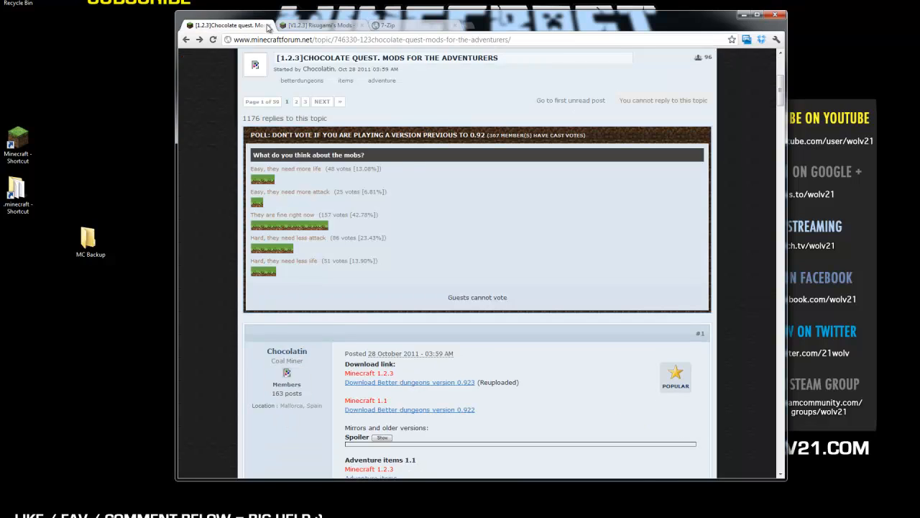
click(319, 26)
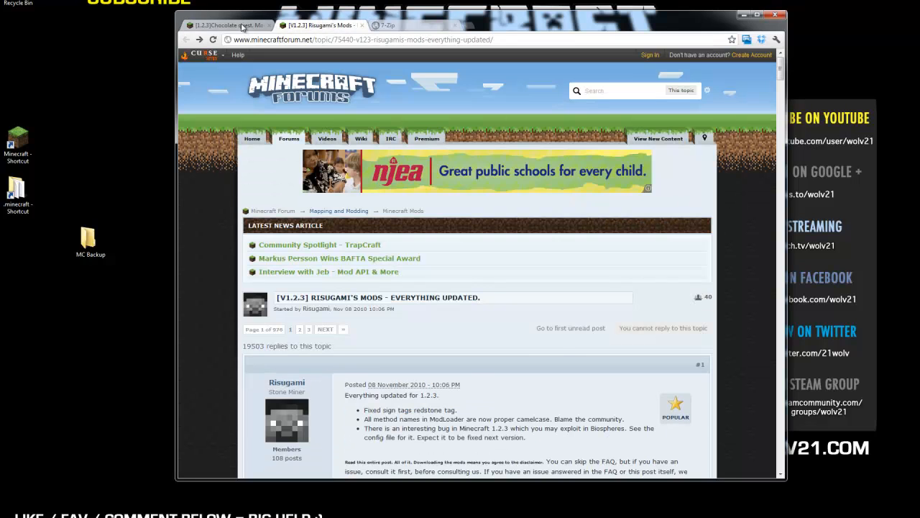
click(227, 26)
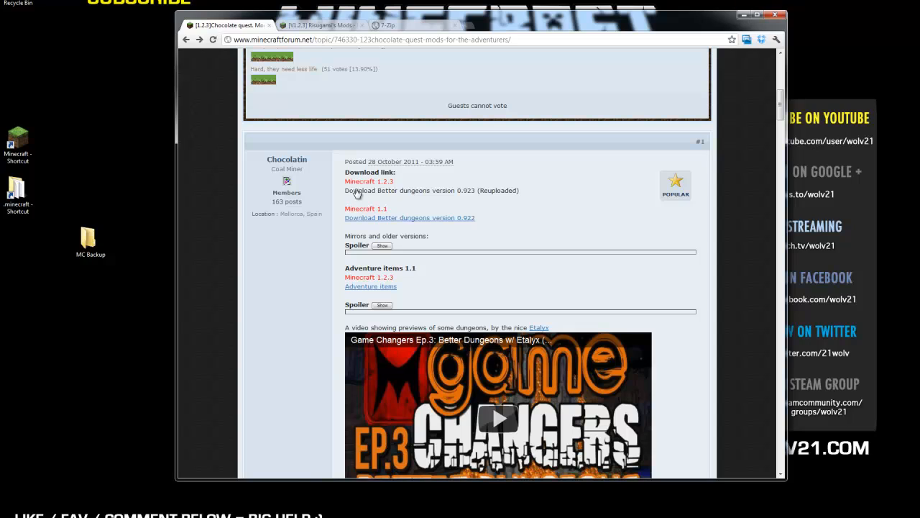
mouse_move(458, 195)
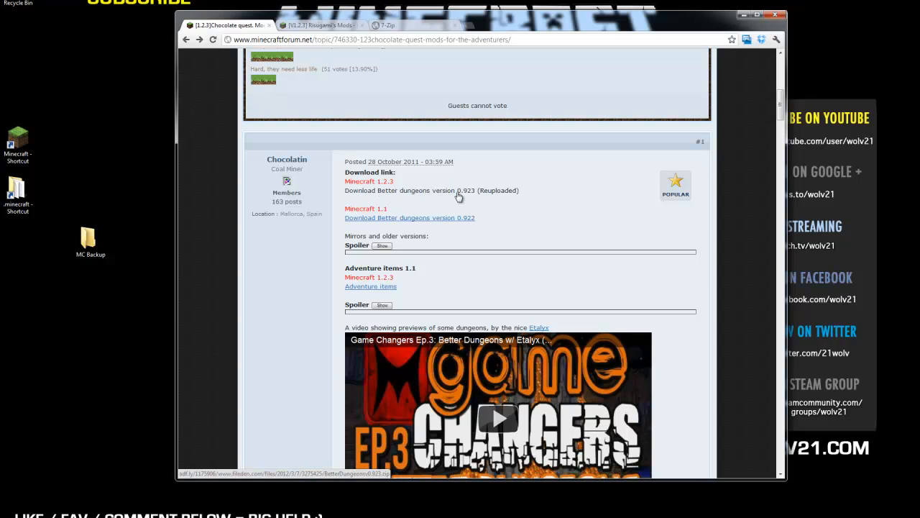
mouse_move(467, 199)
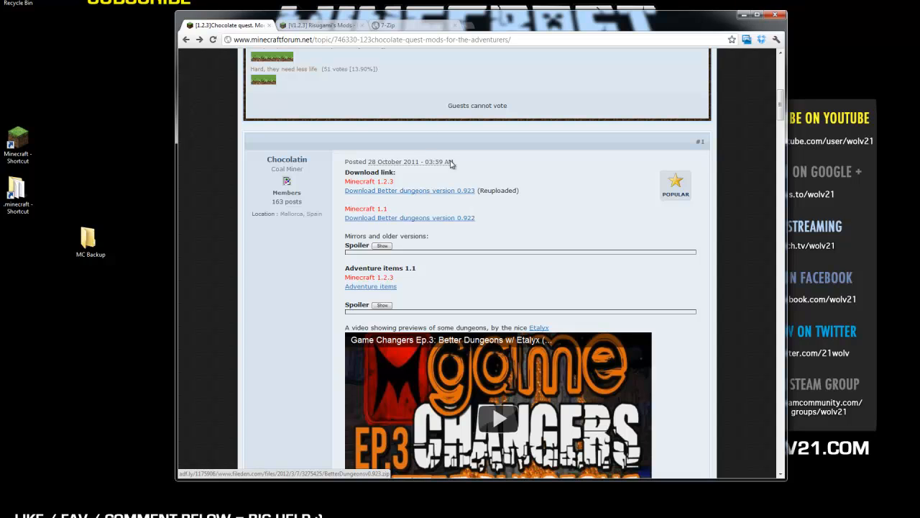
- Review Risugami's 1.2.3 mods thread for ModLoader, scrolling down and back to its opening post
click(319, 26)
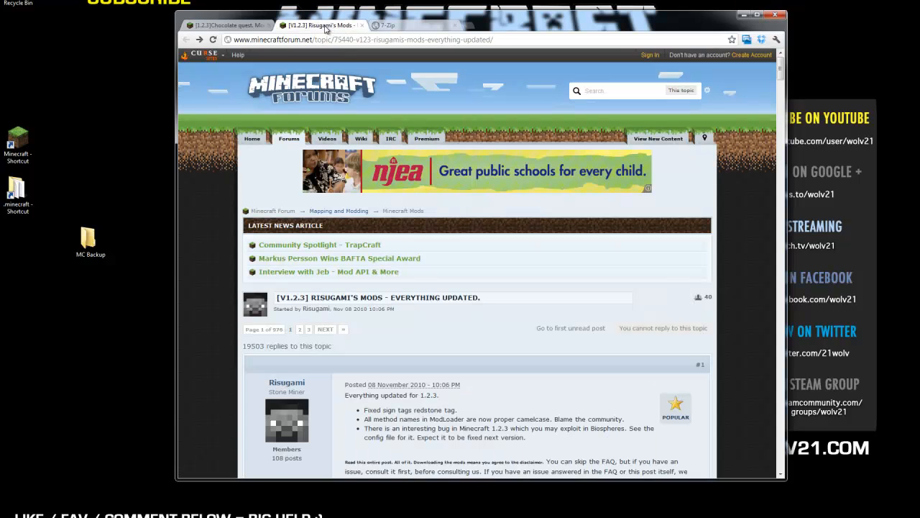
scroll(down, 3)
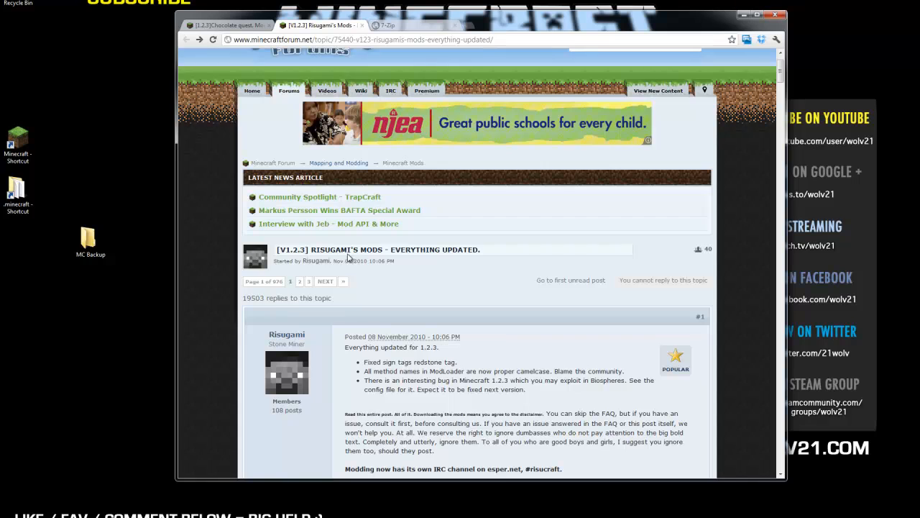
scroll(down, 3)
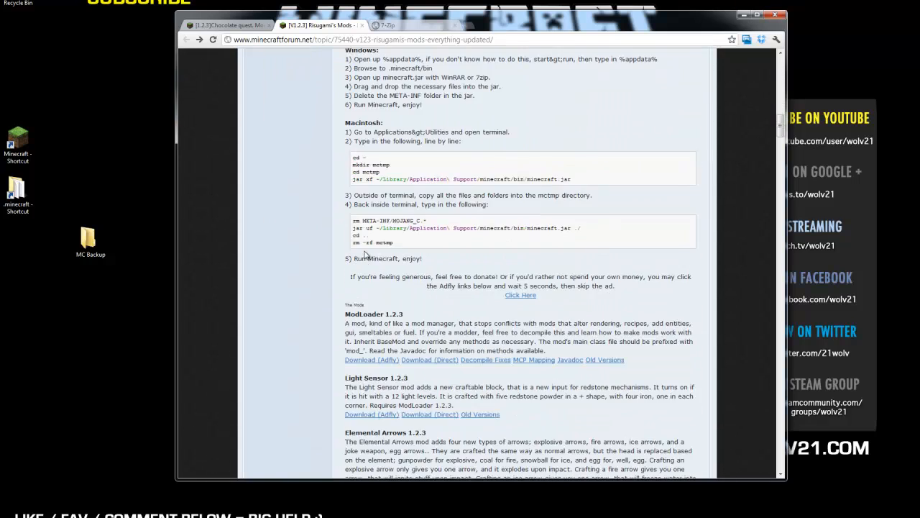
scroll(down, 3)
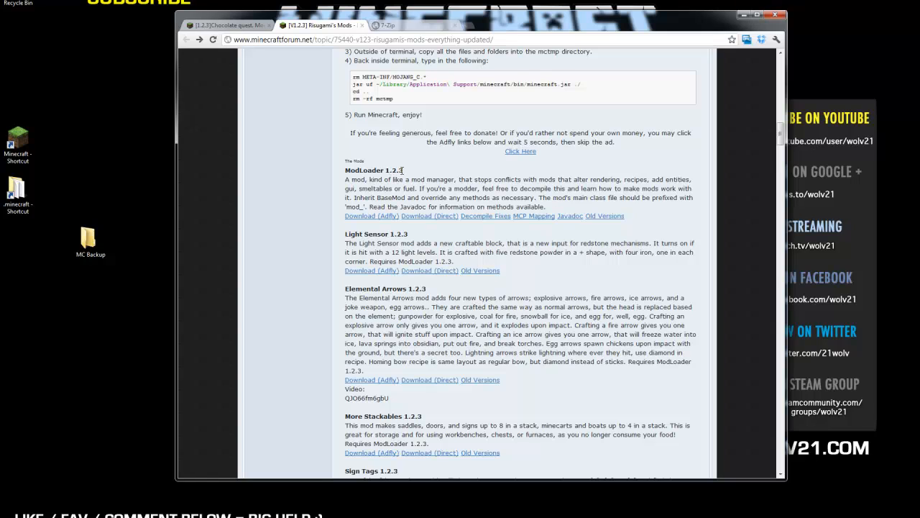
mouse_move(406, 228)
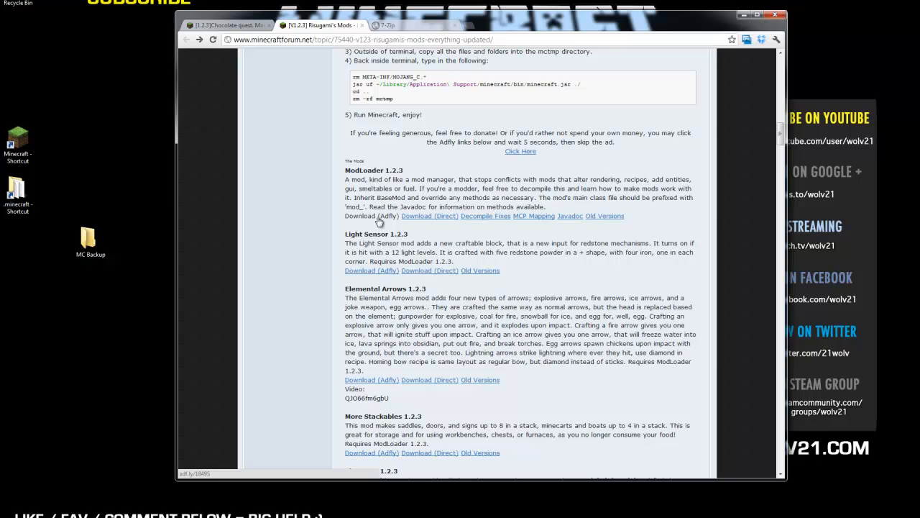
mouse_move(391, 225)
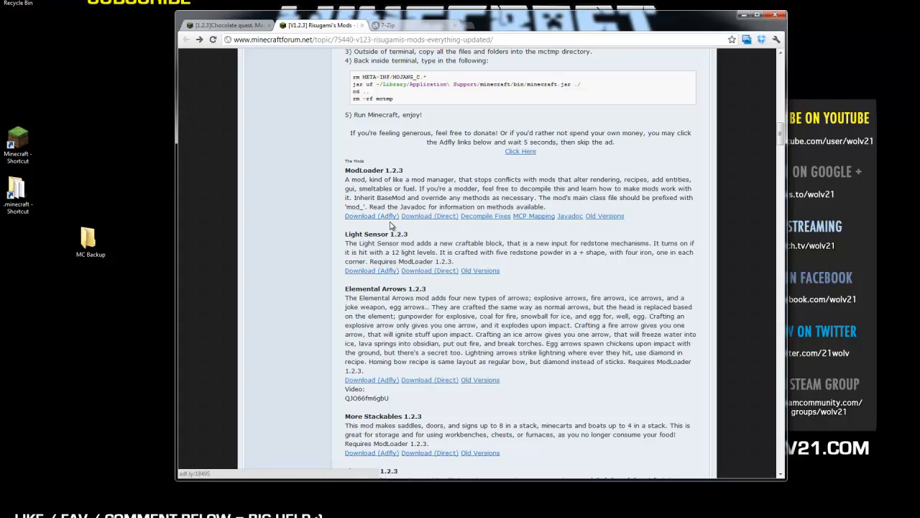
scroll(up, 3)
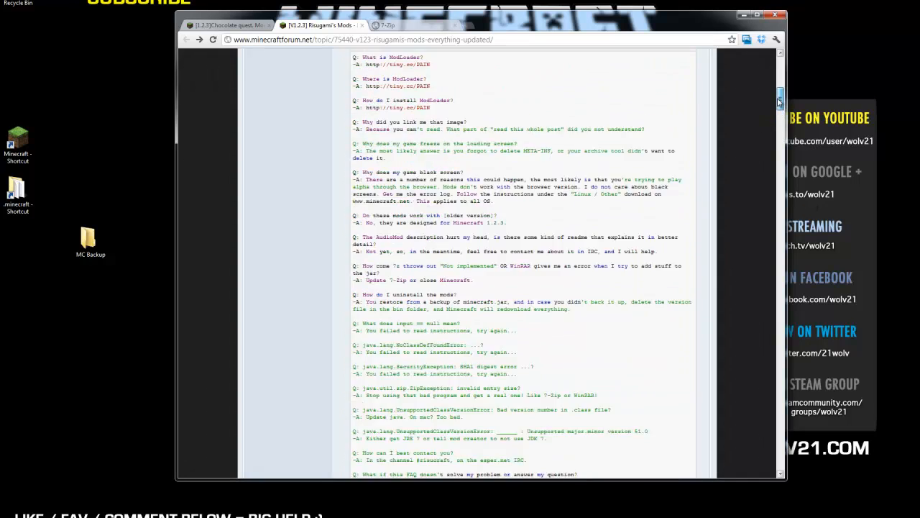
scroll(up, 3)
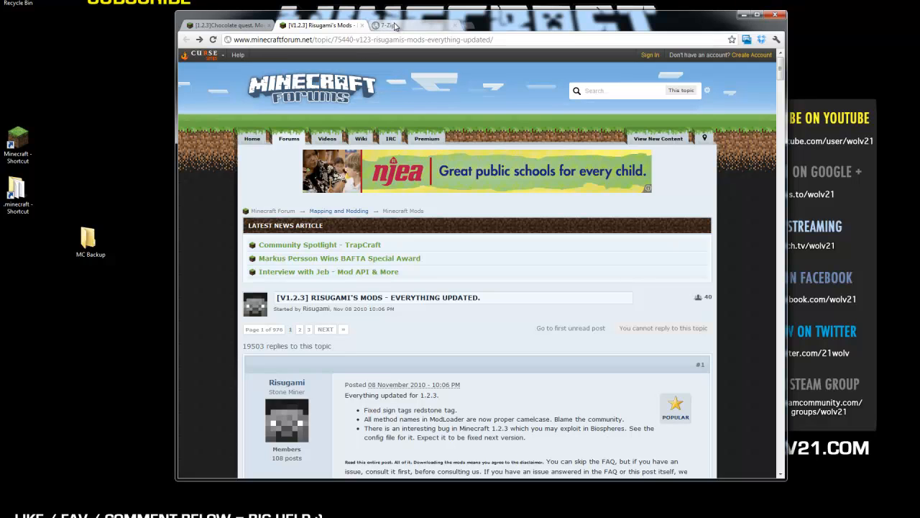
- Check the 7-Zip Windows download table, then return to the Chocolate Quest thread
click(388, 26)
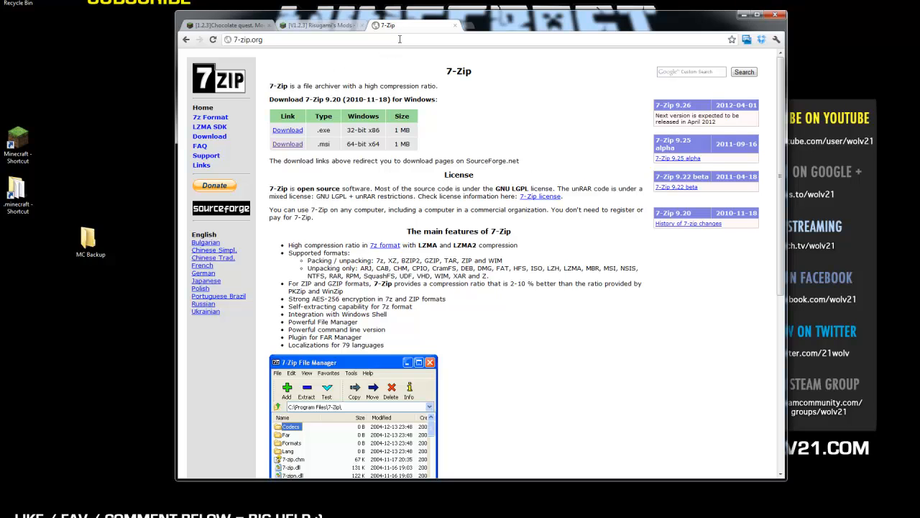
mouse_move(312, 71)
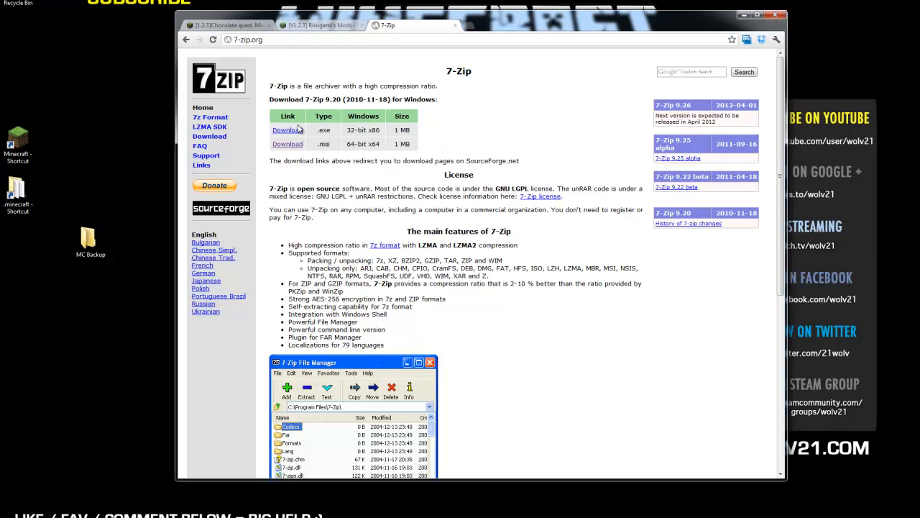
mouse_move(363, 129)
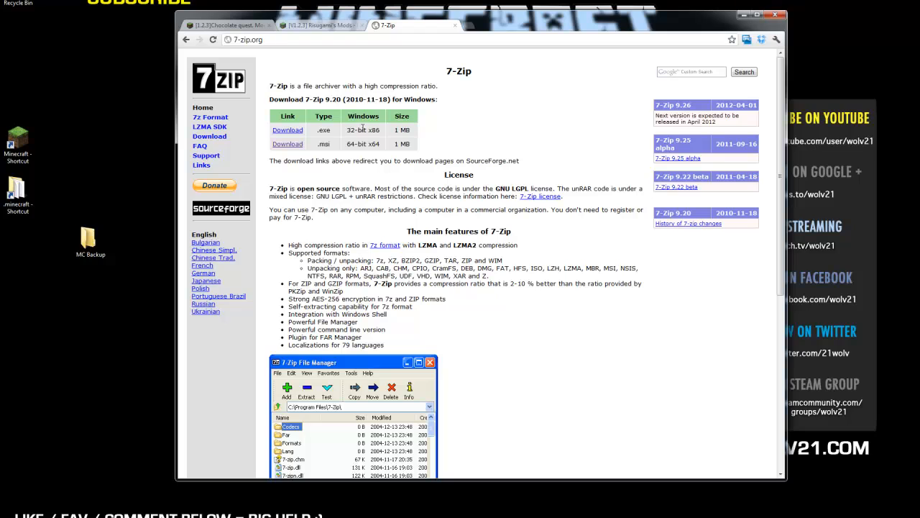
mouse_move(455, 151)
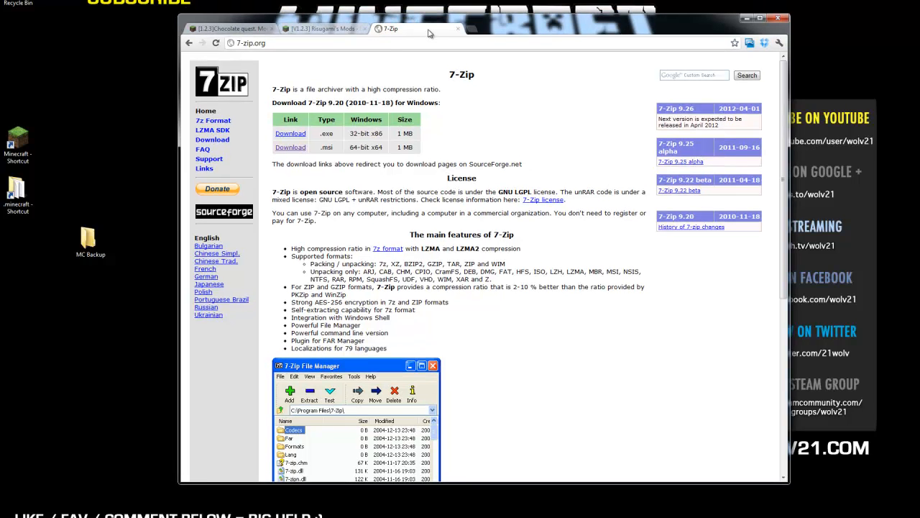
mouse_move(434, 34)
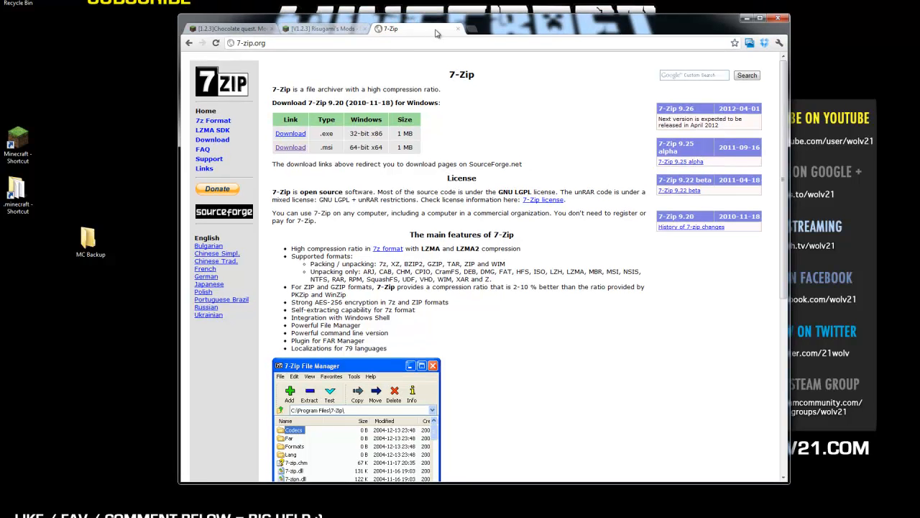
mouse_move(229, 23)
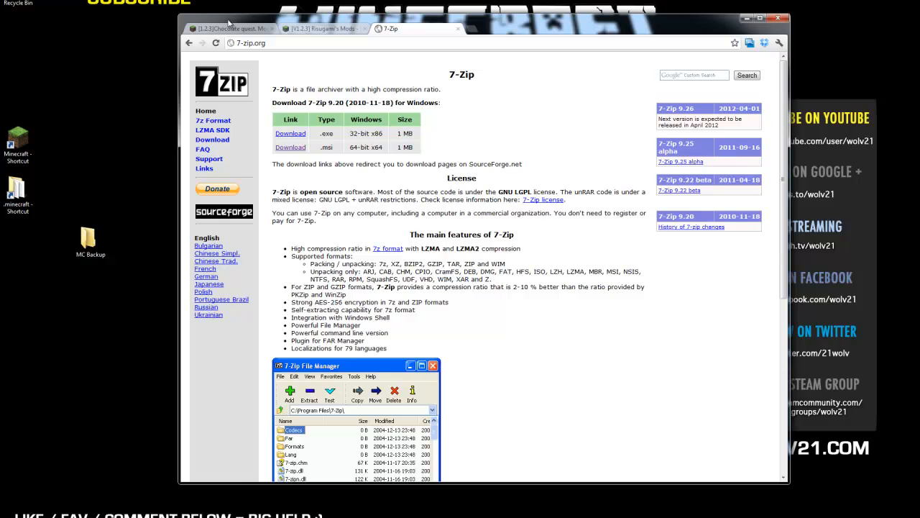
click(227, 29)
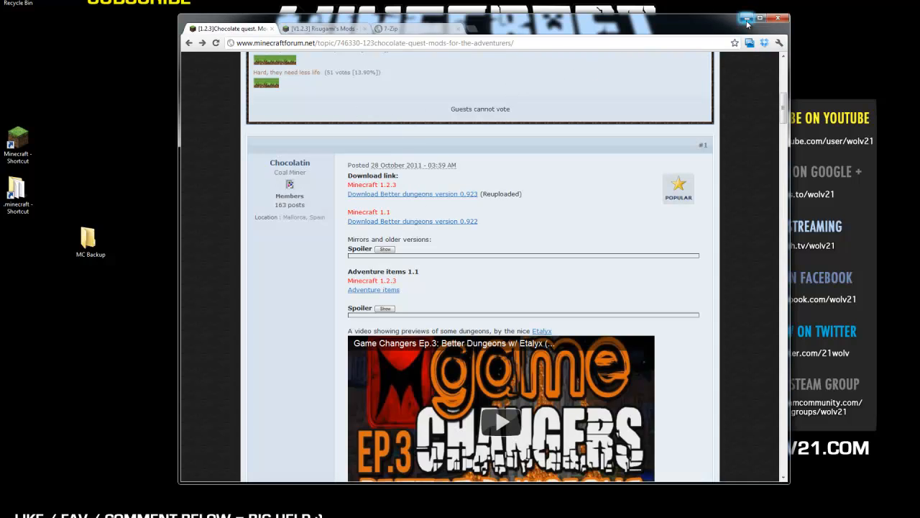
- Minimize Chrome and drag the MC Backup folder into the left-hand desktop icon column
click(764, 17)
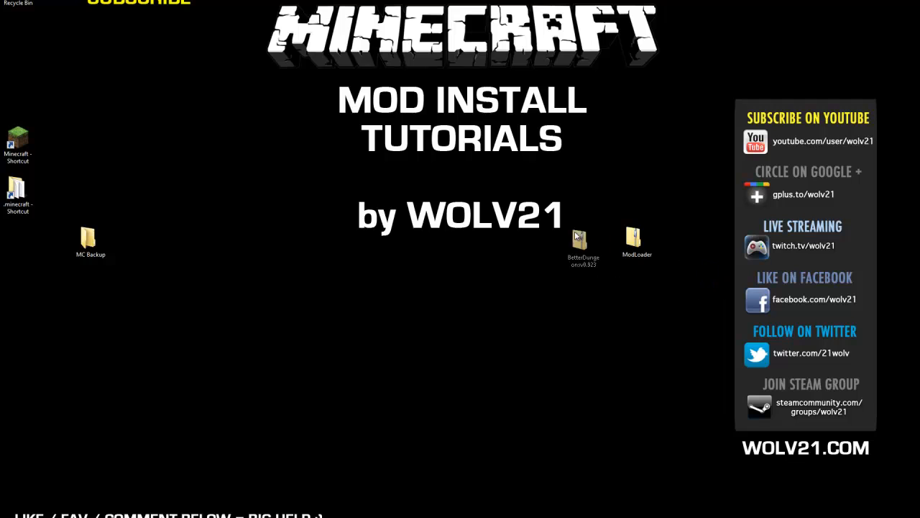
drag(582, 241, 636, 295)
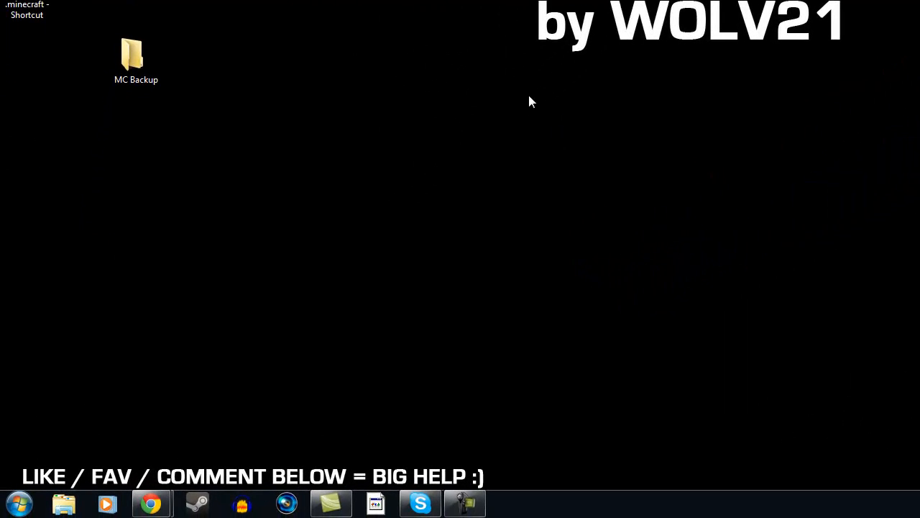
drag(135, 60, 25, 57)
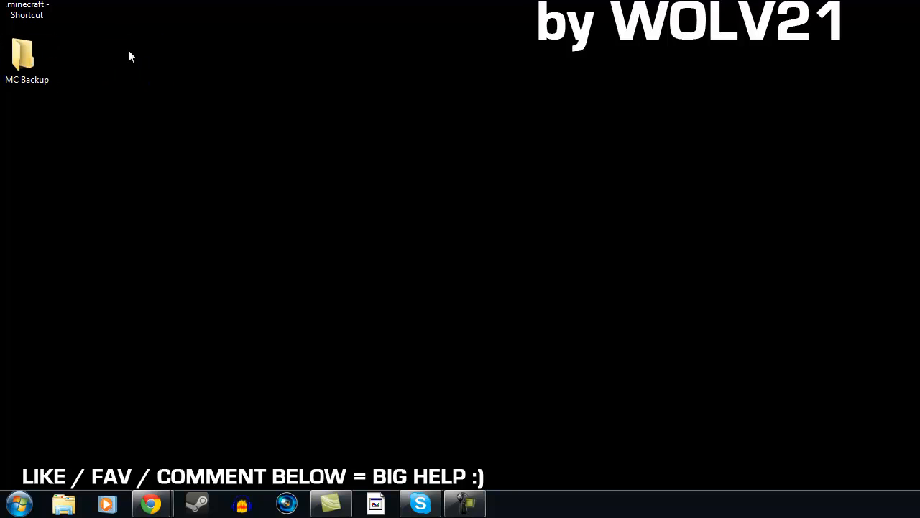
mouse_move(46, 480)
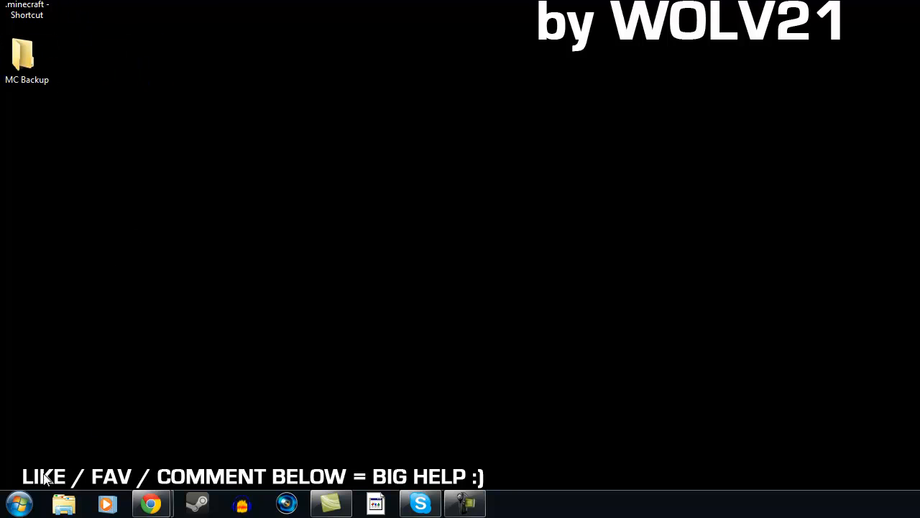
- Search %appdata% from the Start Menu to reach the Roaming folder
click(18, 503)
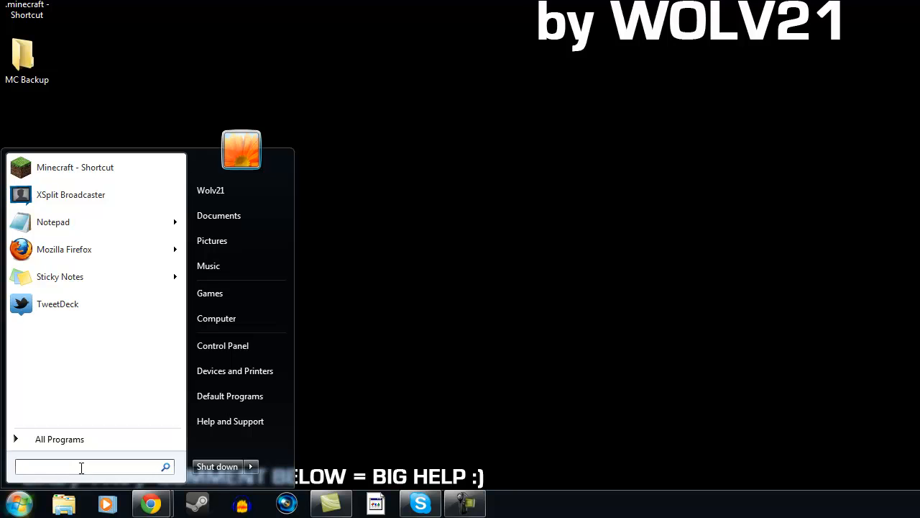
text(%)
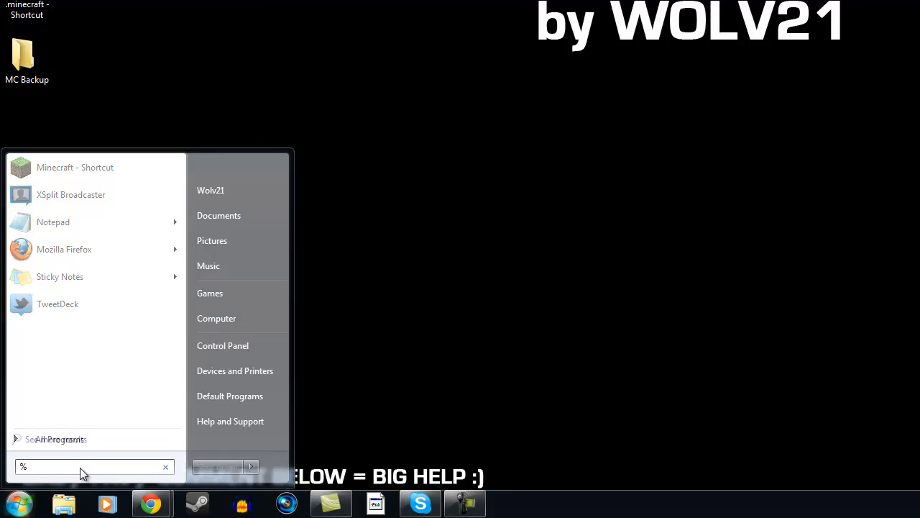
text(app)
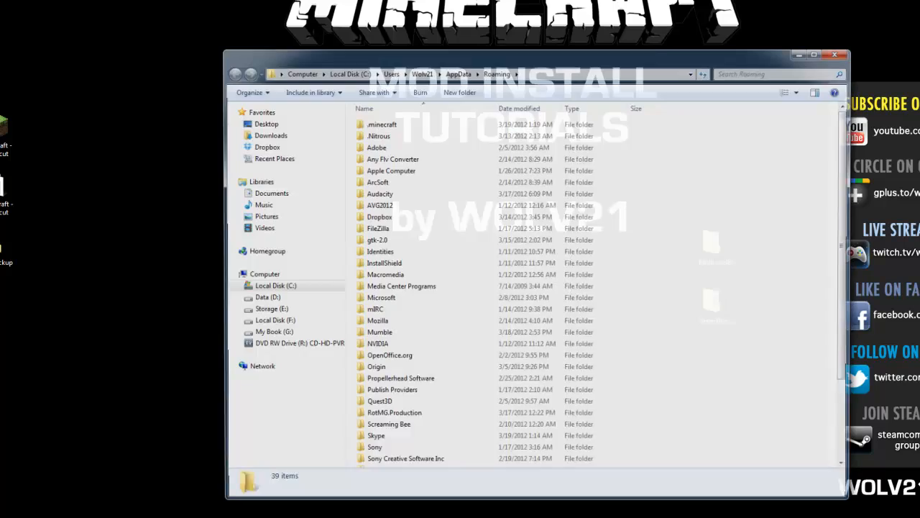
- Navigate into .minecraft\bin and bring up the context menu for minecraft.jar
double_click(382, 123)
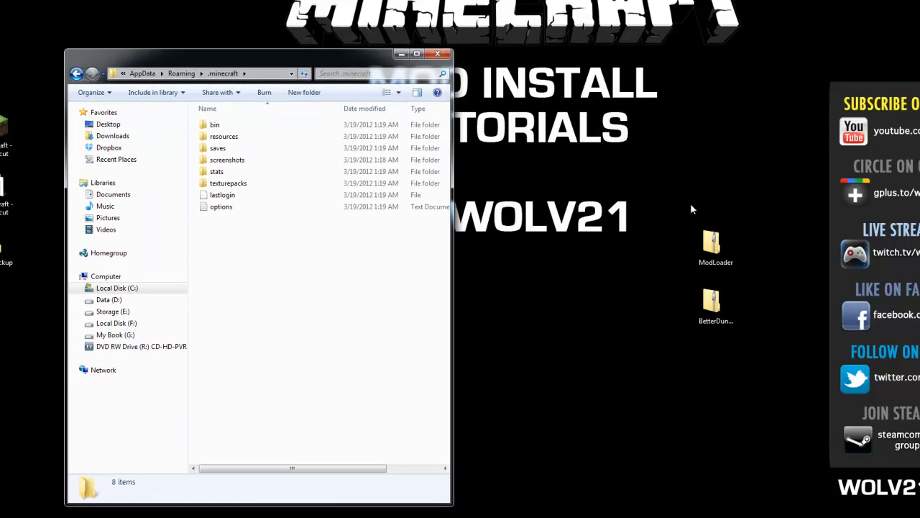
click(215, 124)
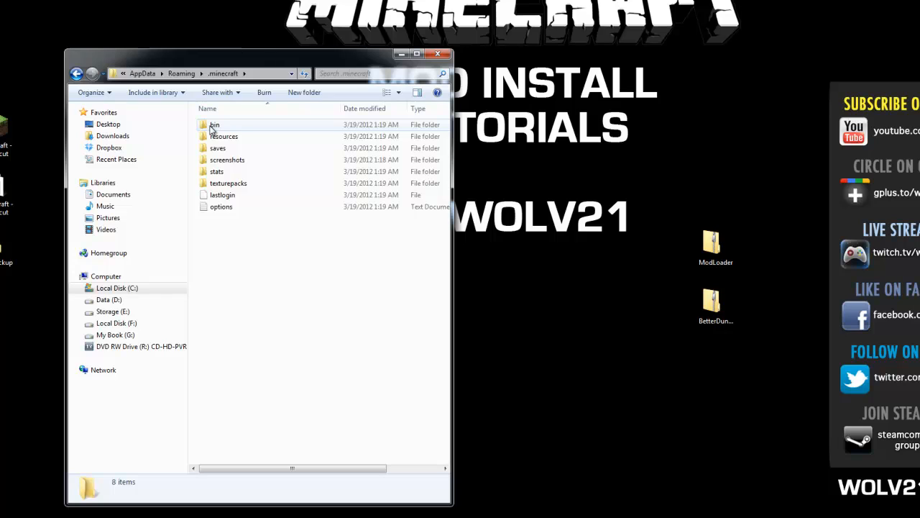
click(214, 124)
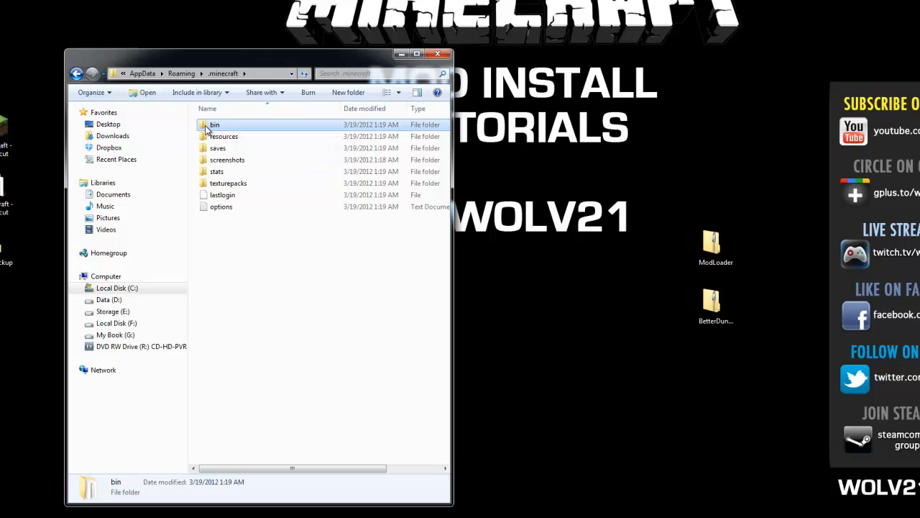
double_click(215, 123)
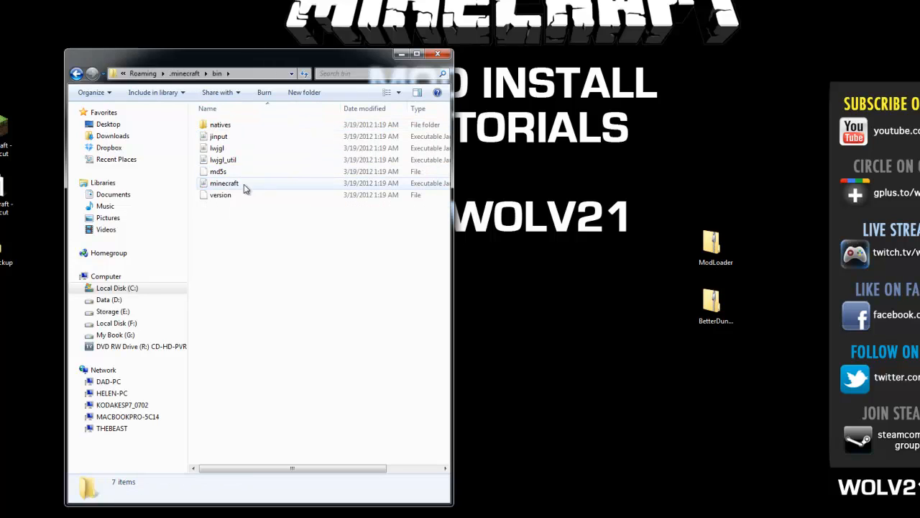
mouse_move(228, 187)
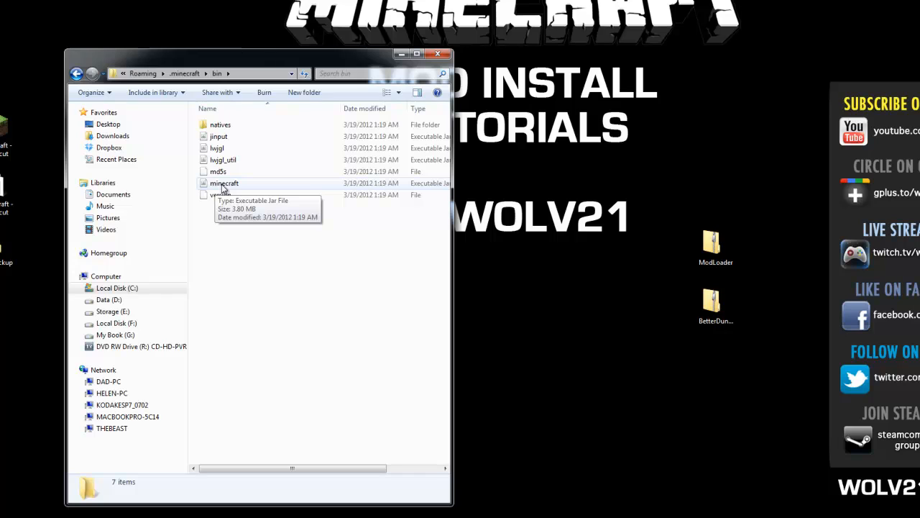
click(224, 183)
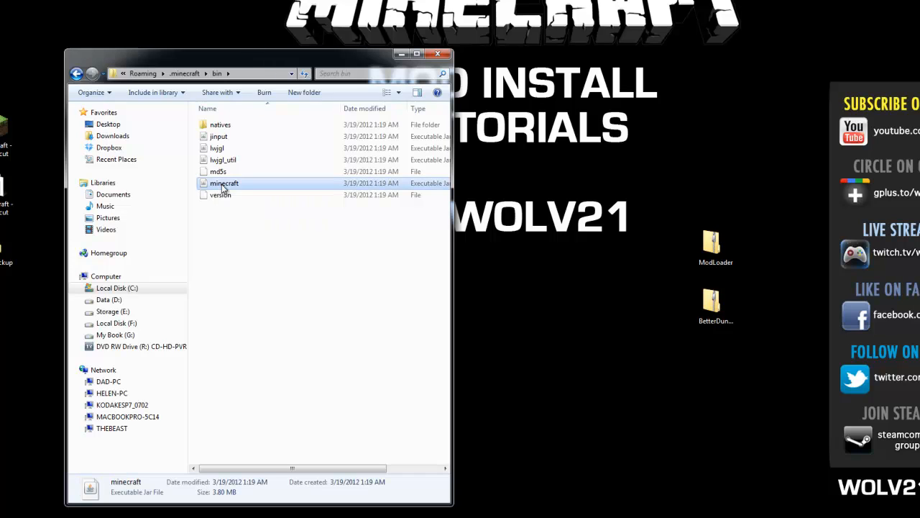
right_click(224, 183)
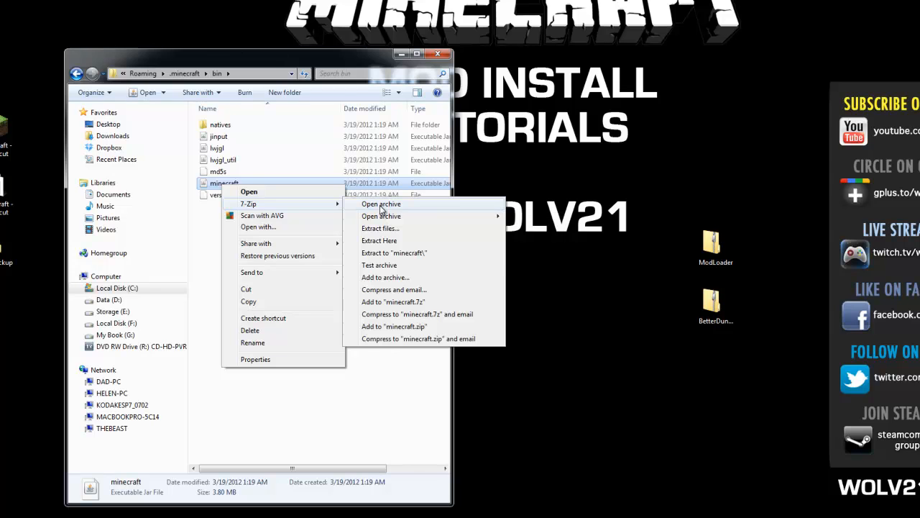
- Open minecraft.jar in 7-Zip and delete its META-INF folder
click(381, 205)
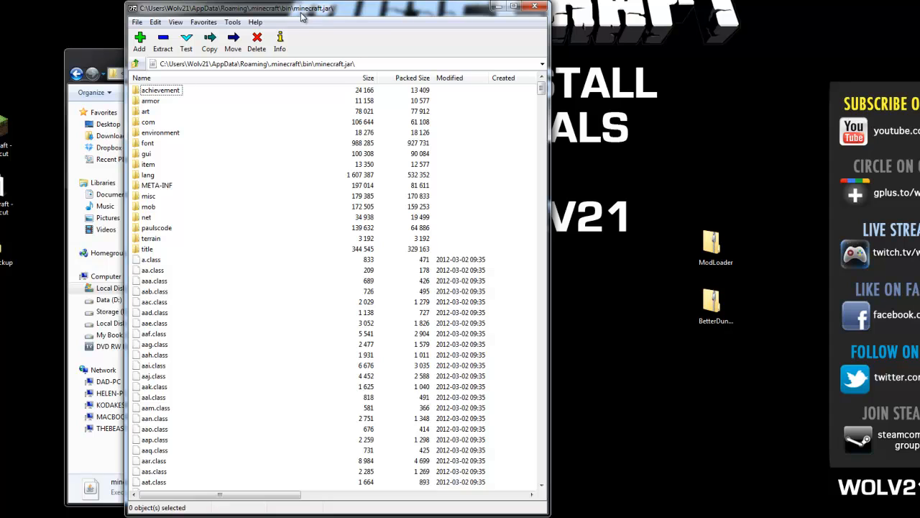
mouse_move(310, 16)
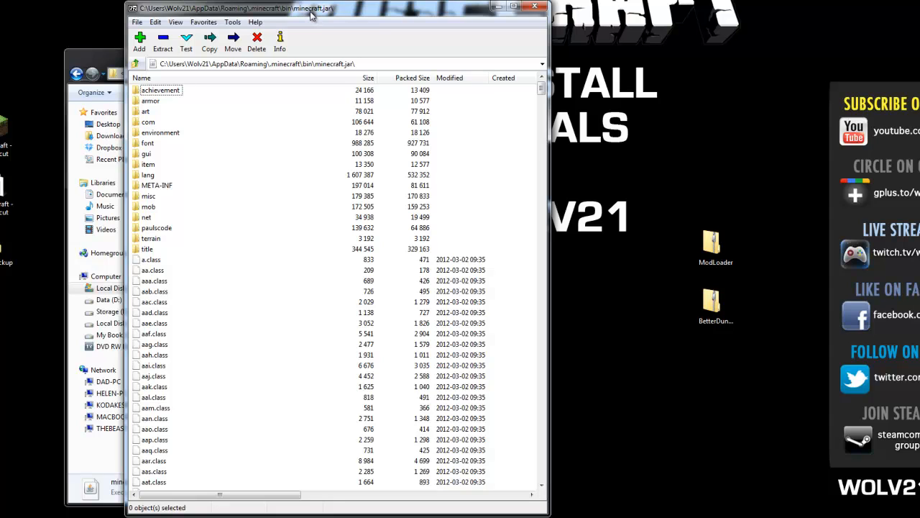
mouse_move(310, 43)
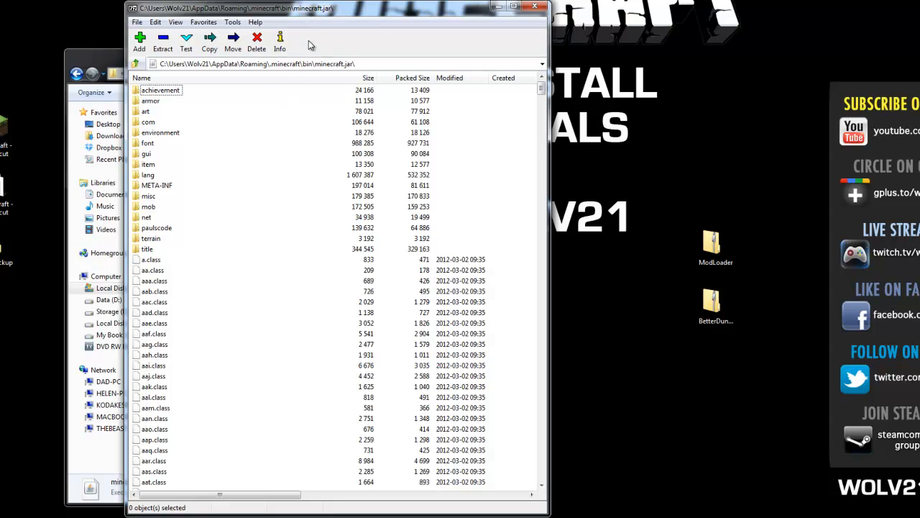
mouse_move(155, 193)
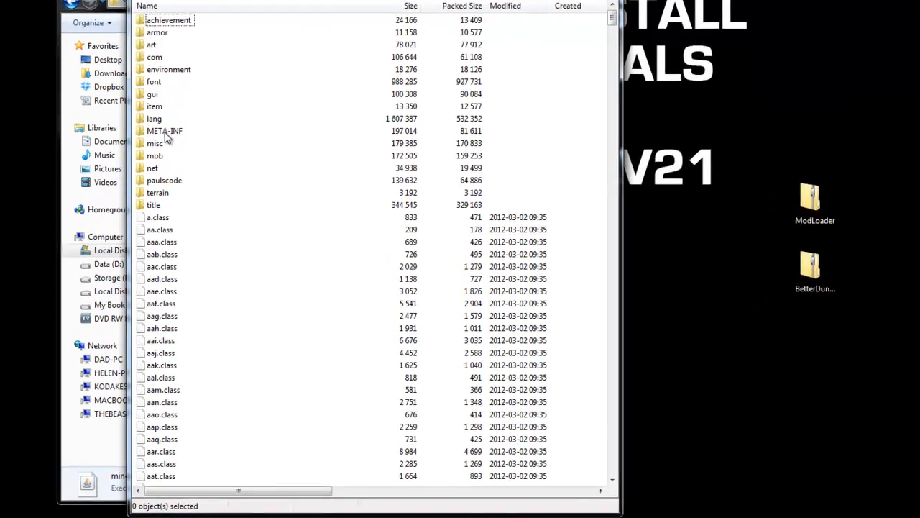
click(163, 130)
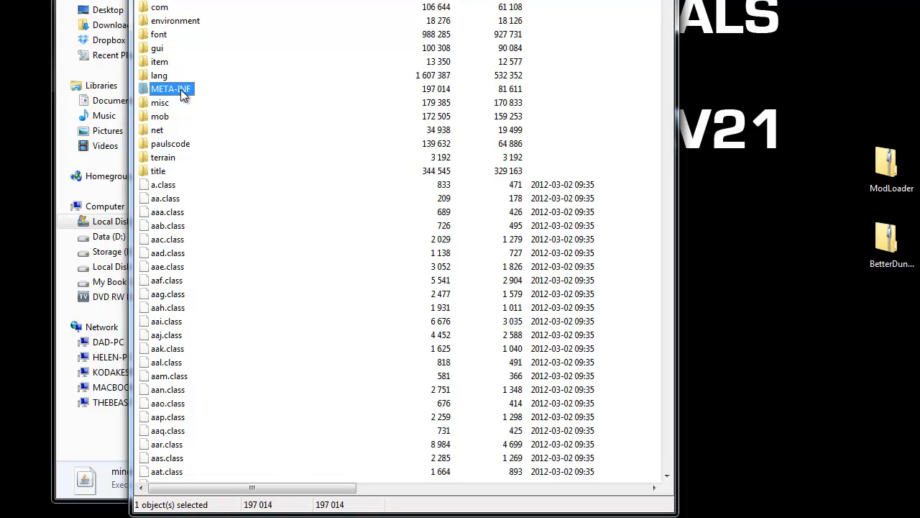
key(Delete)
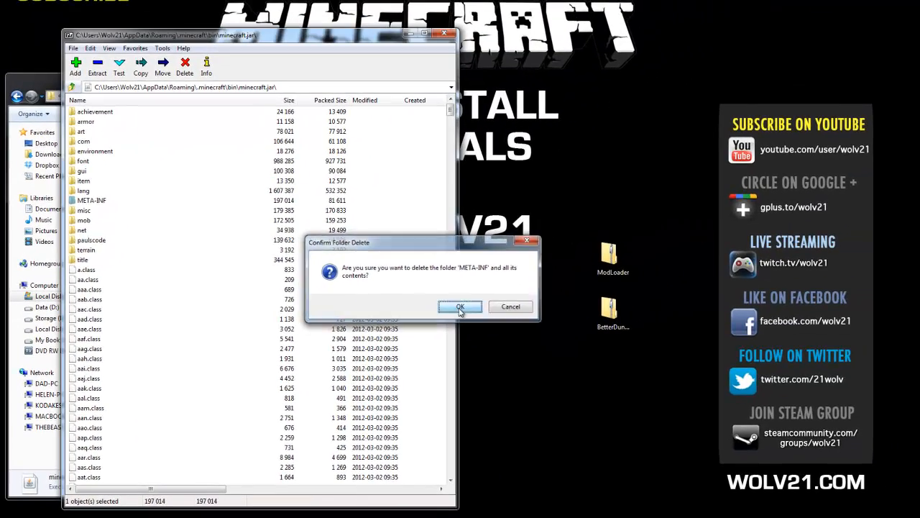
click(460, 306)
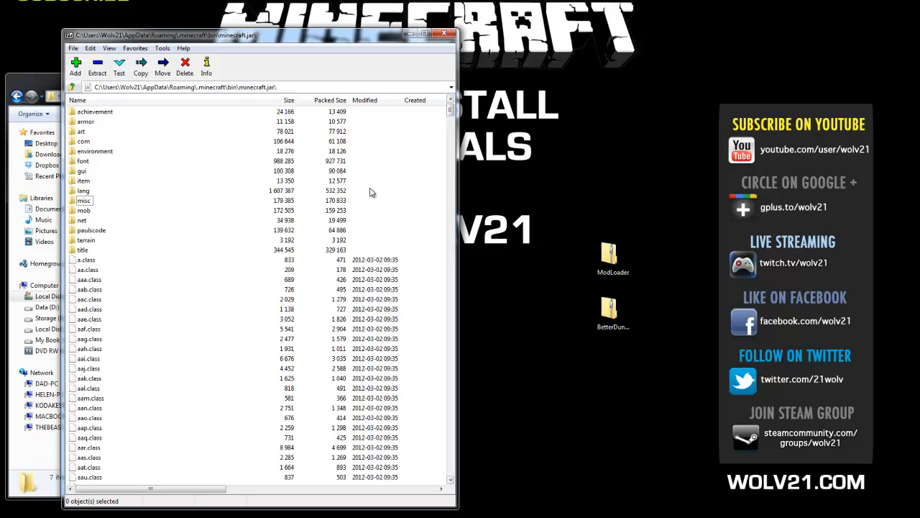
mouse_move(636, 248)
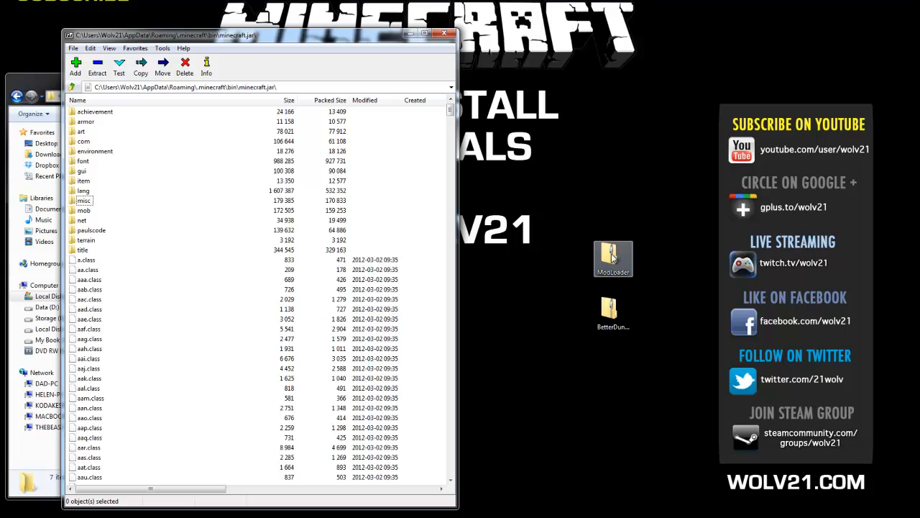
- Open ModLoader.zip in 7-Zip and copy all its class files into minecraft.jar
right_click(613, 259)
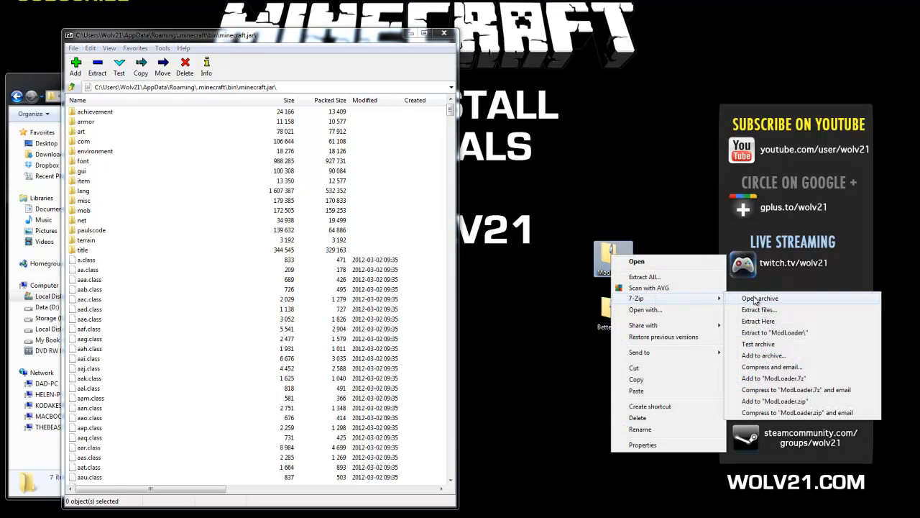
click(759, 298)
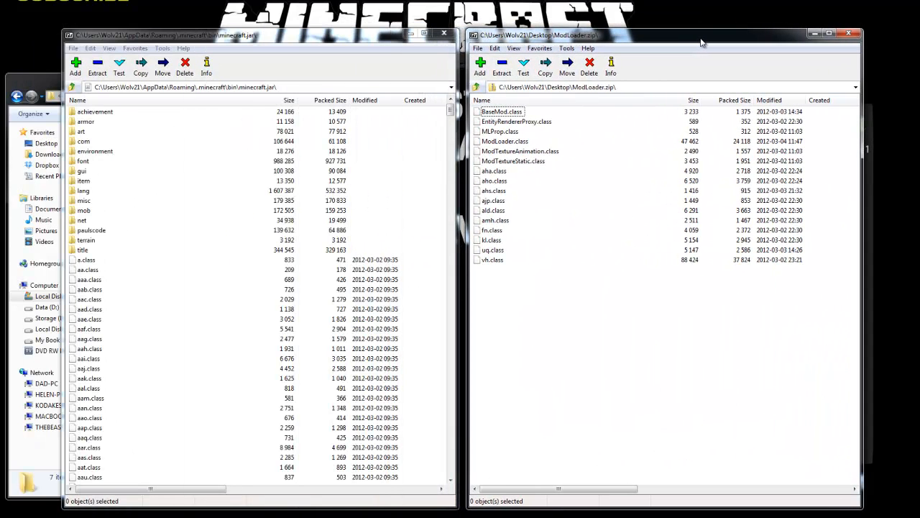
mouse_move(525, 270)
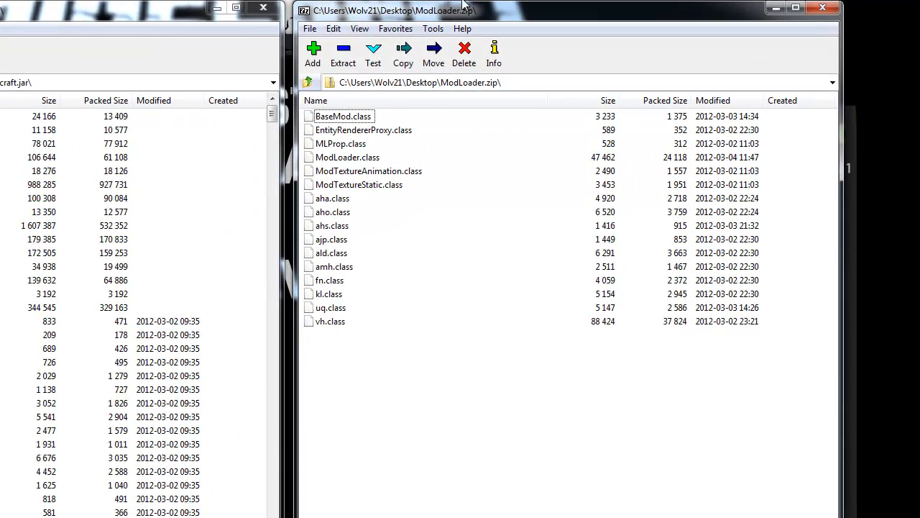
mouse_move(443, 144)
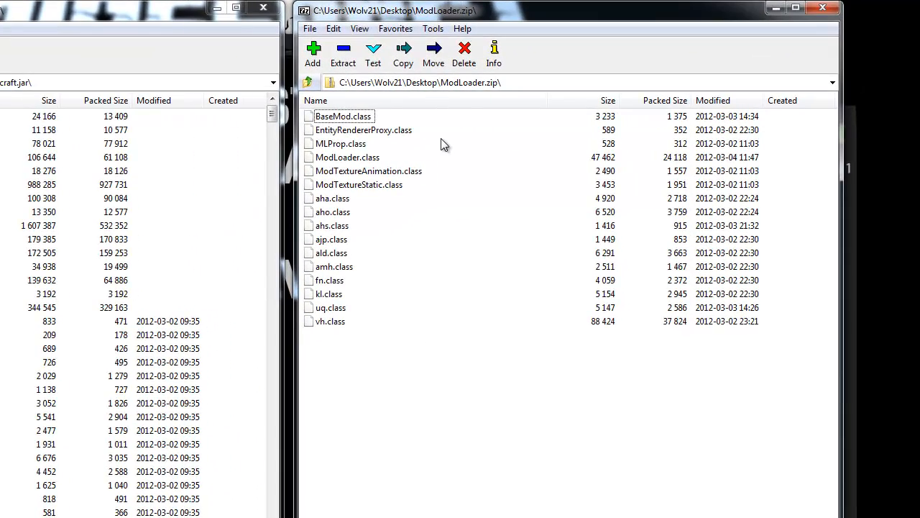
key(ctrl+a)
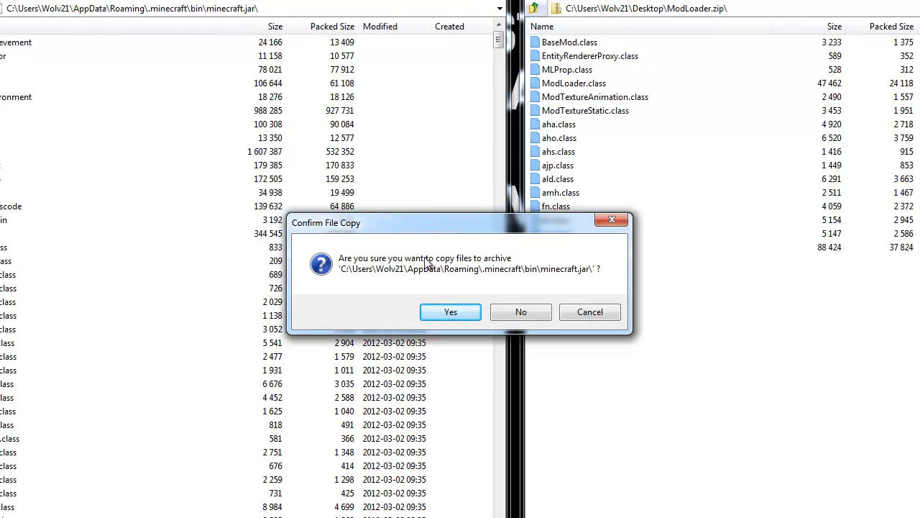
click(450, 311)
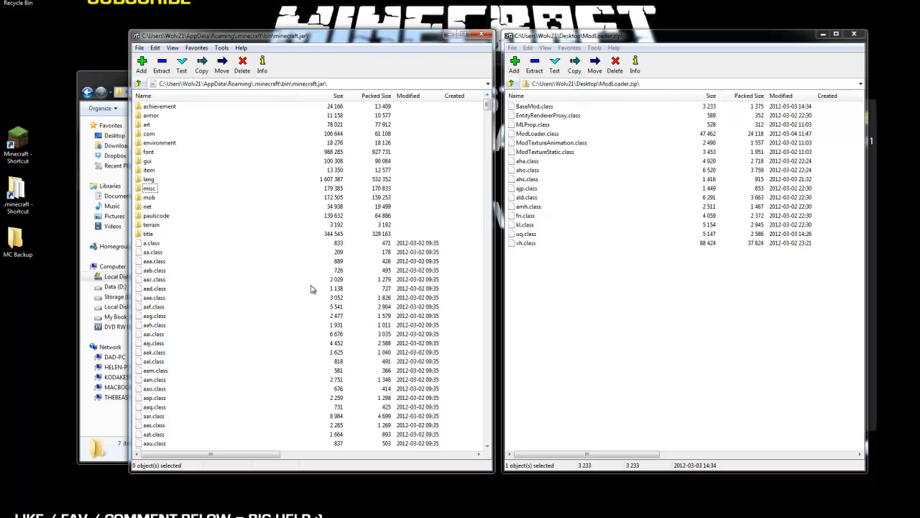
mouse_move(244, 274)
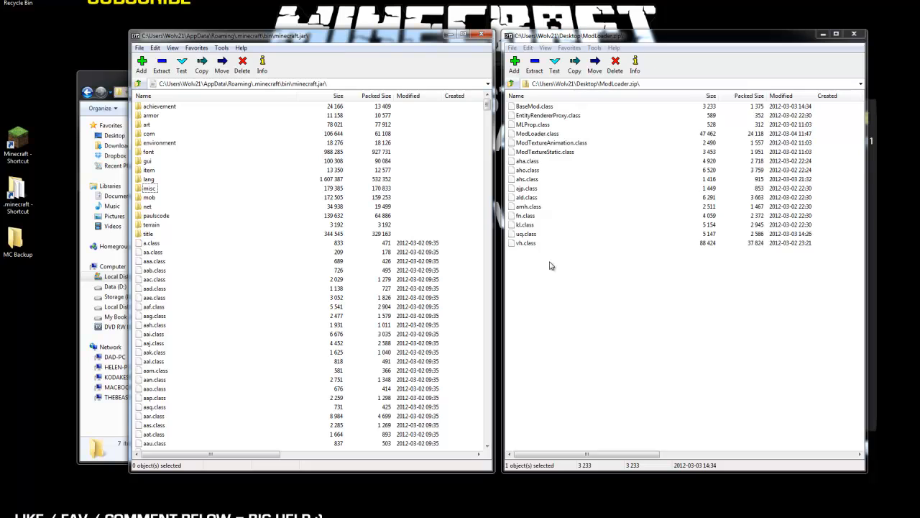
mouse_move(682, 135)
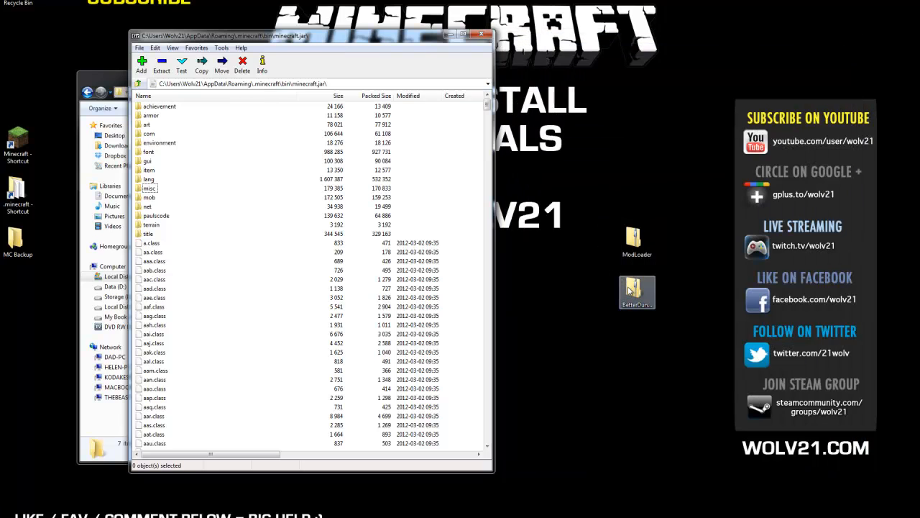
- Open the BetterDungeons zip in 7-Zip and enter its 'Copy the contents…' folder
right_click(635, 290)
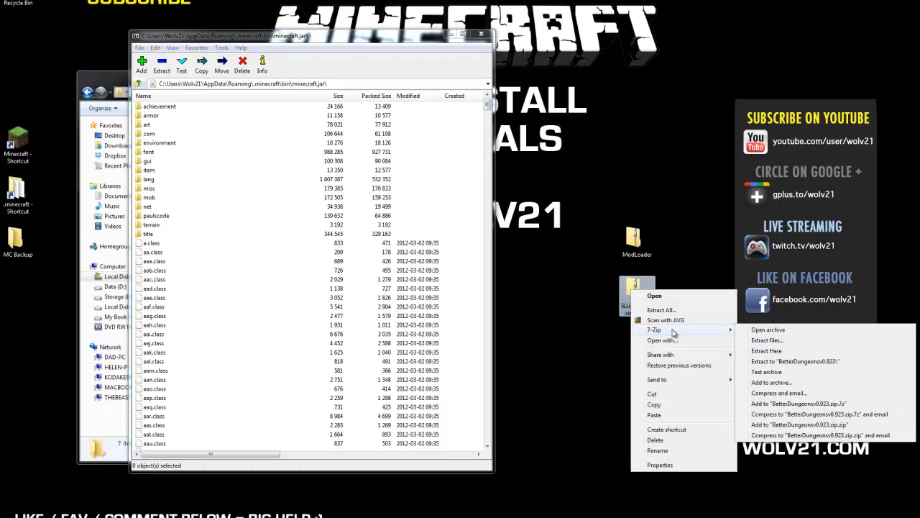
click(768, 329)
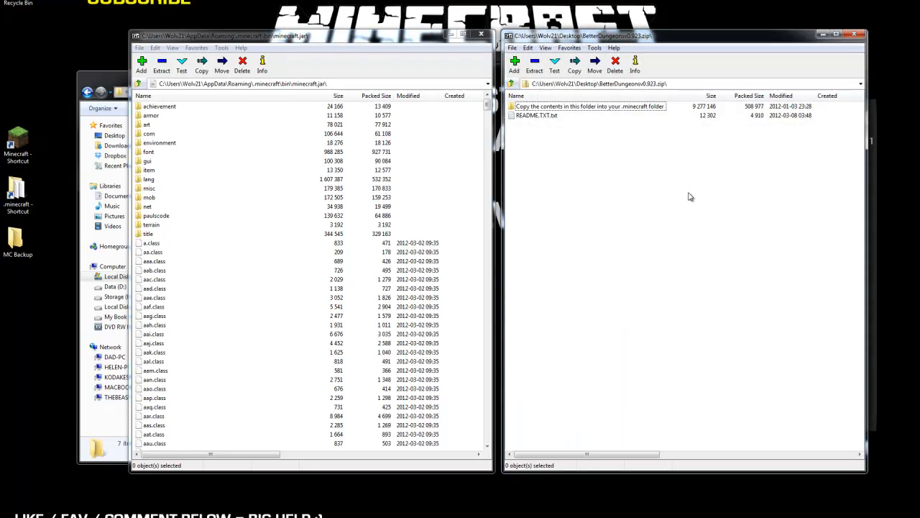
mouse_move(545, 123)
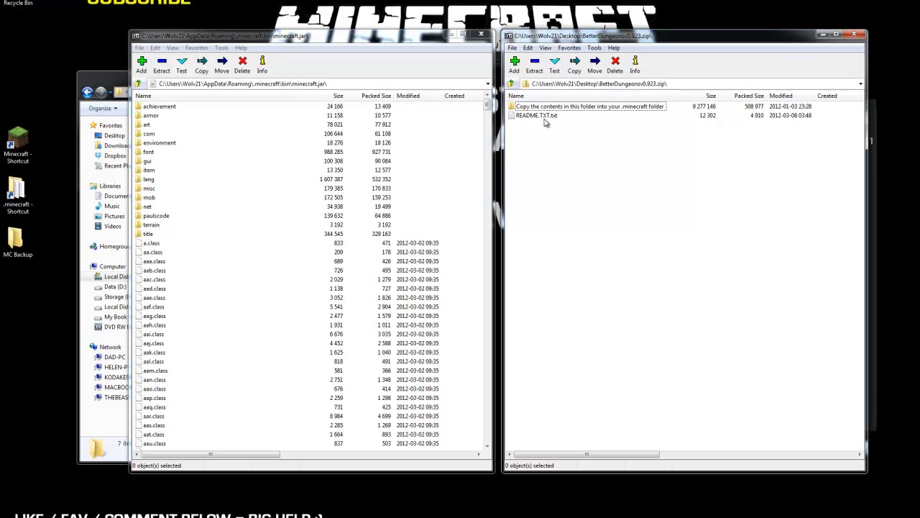
mouse_move(573, 114)
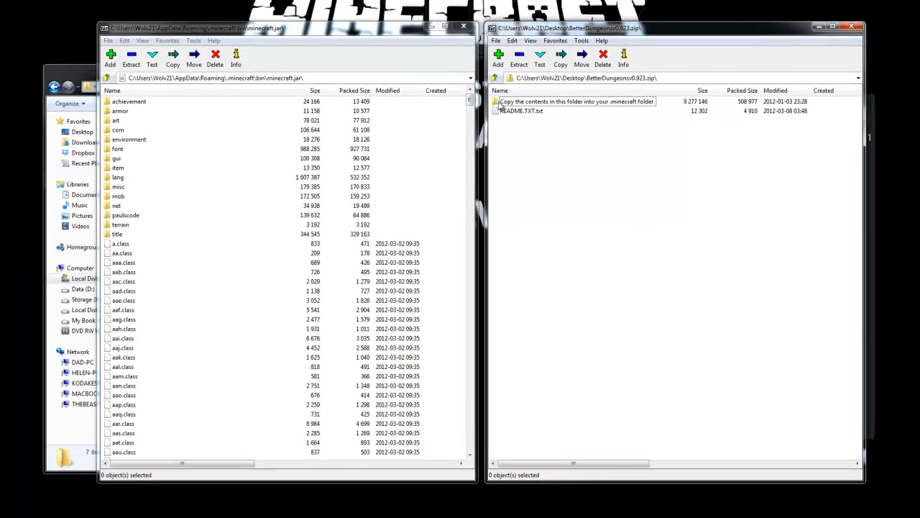
double_click(575, 100)
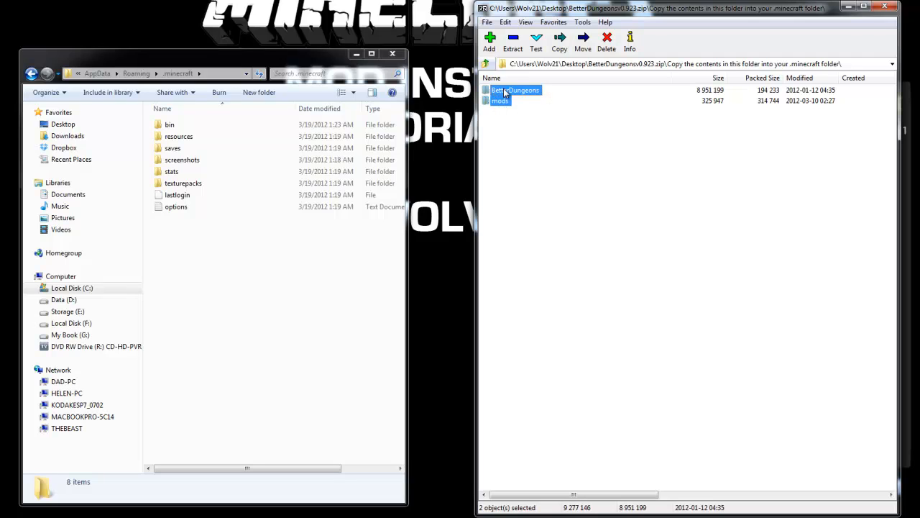
mouse_move(500, 100)
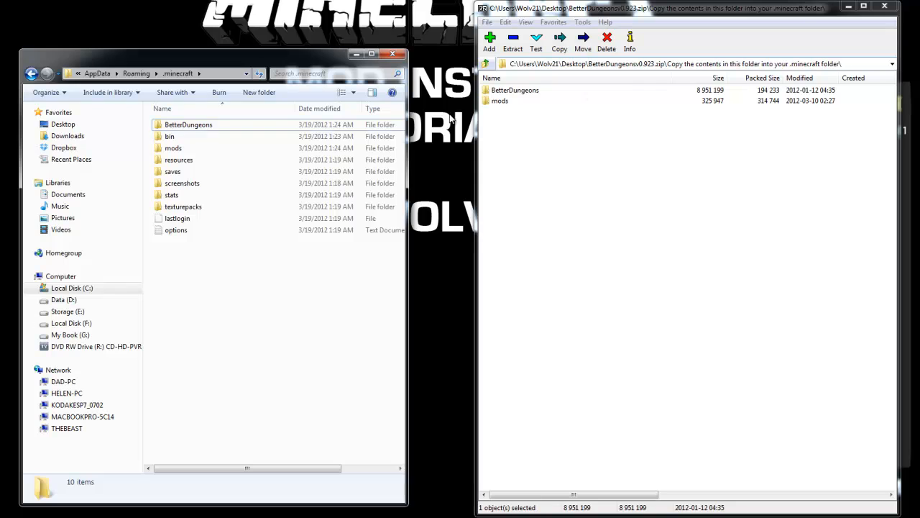
- Move the BetterDungeons and mods folders into .minecraft and reopen the launcher
click(188, 124)
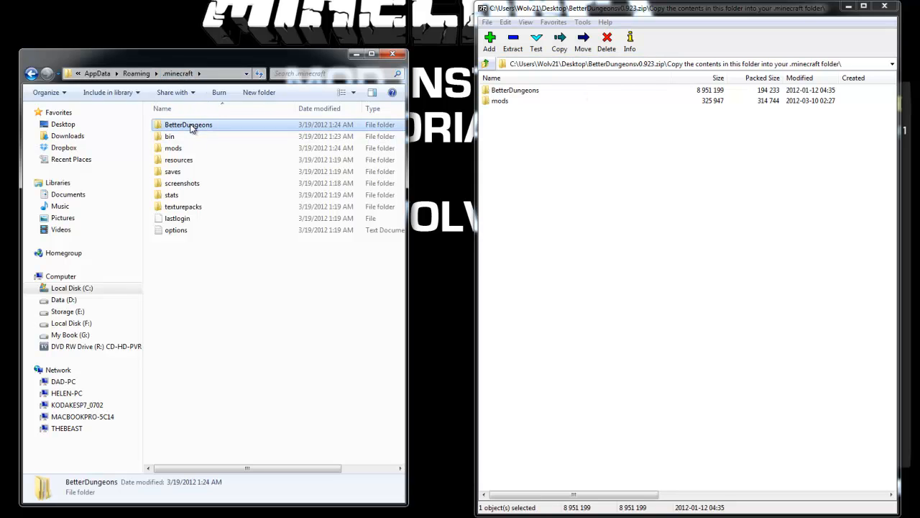
click(172, 146)
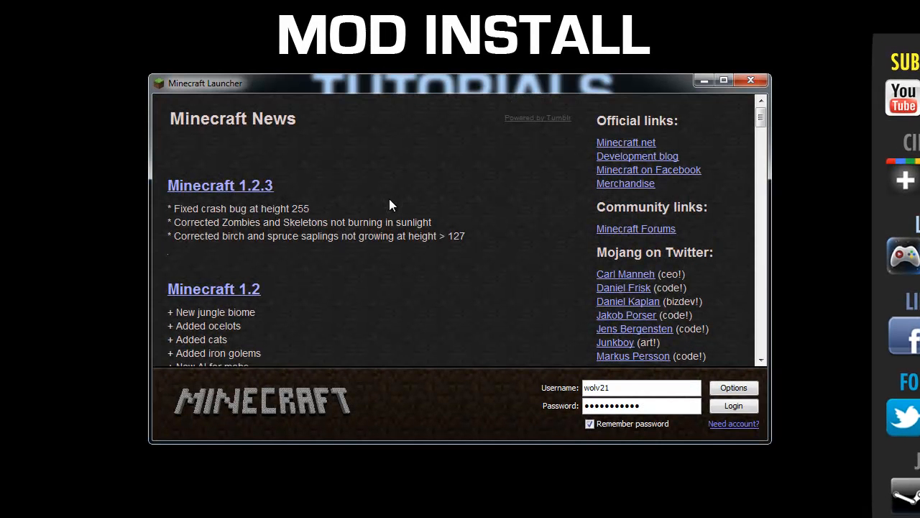
- Log in, create a default New World in Singleplayer, pause and return to the game
click(733, 406)
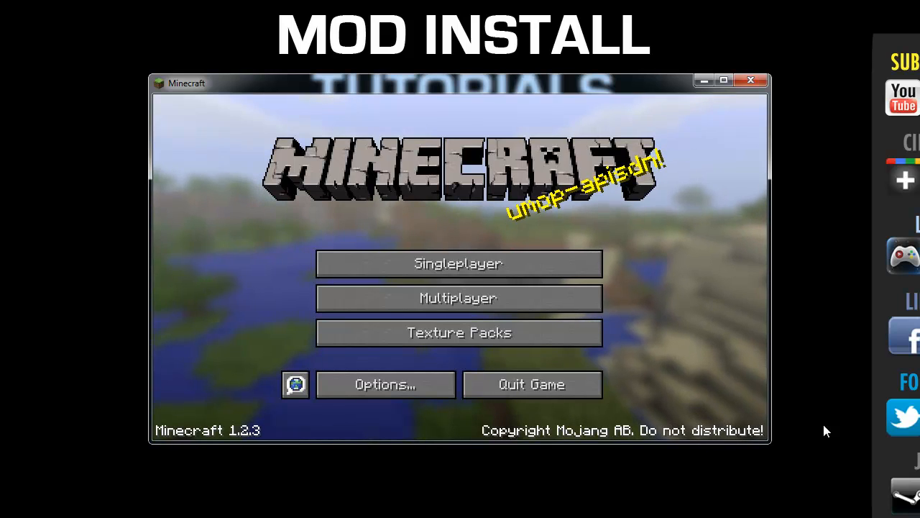
click(458, 263)
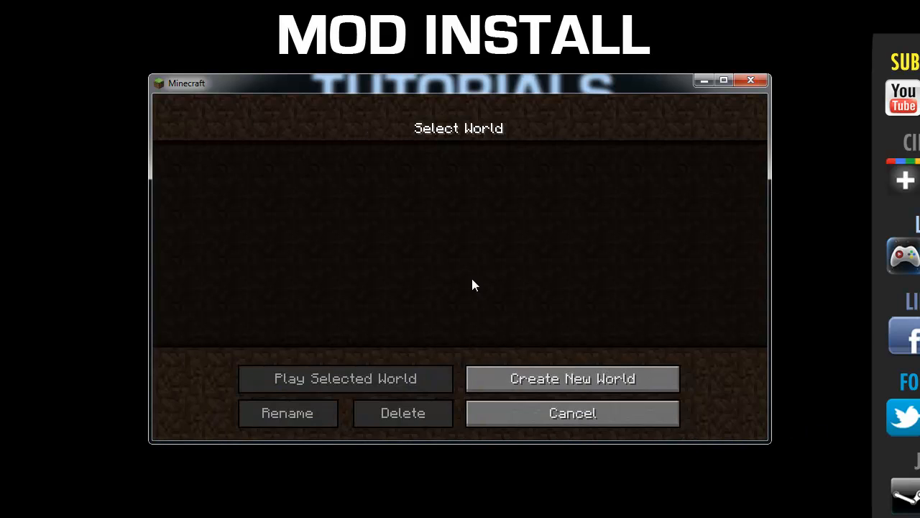
click(572, 378)
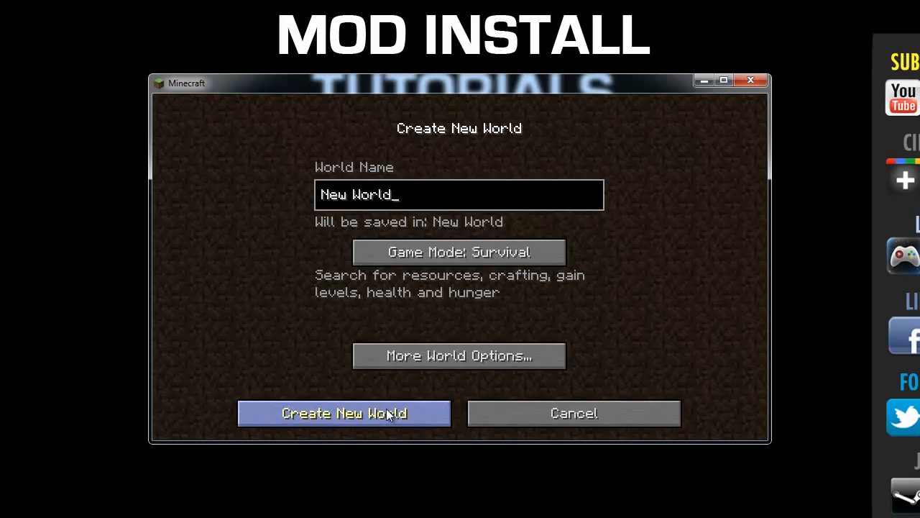
click(342, 412)
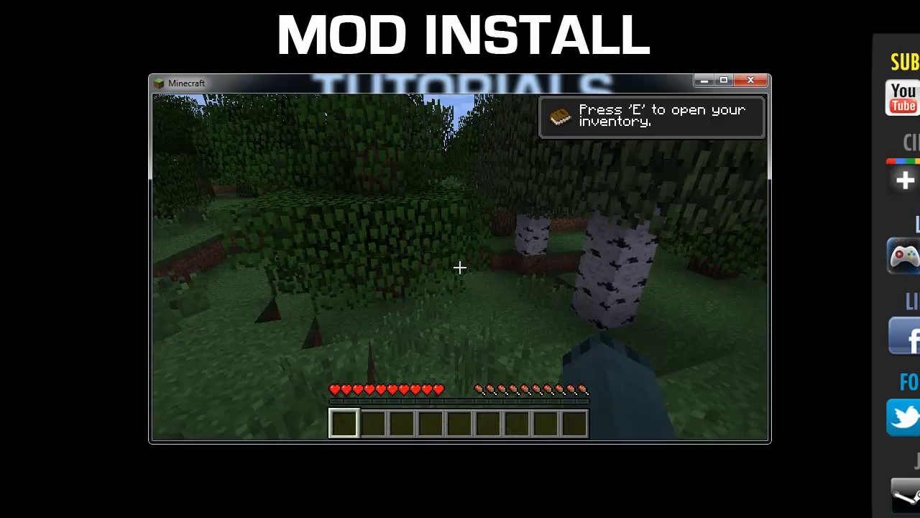
key(e)
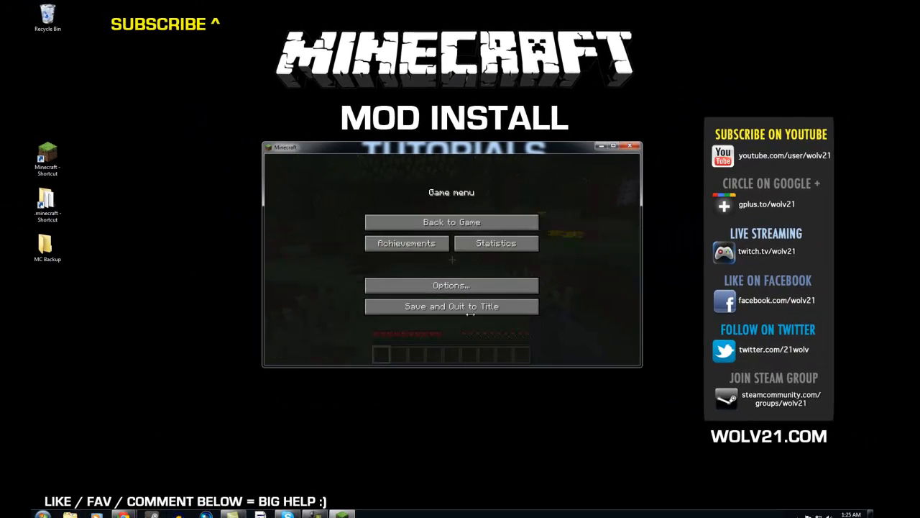
click(452, 221)
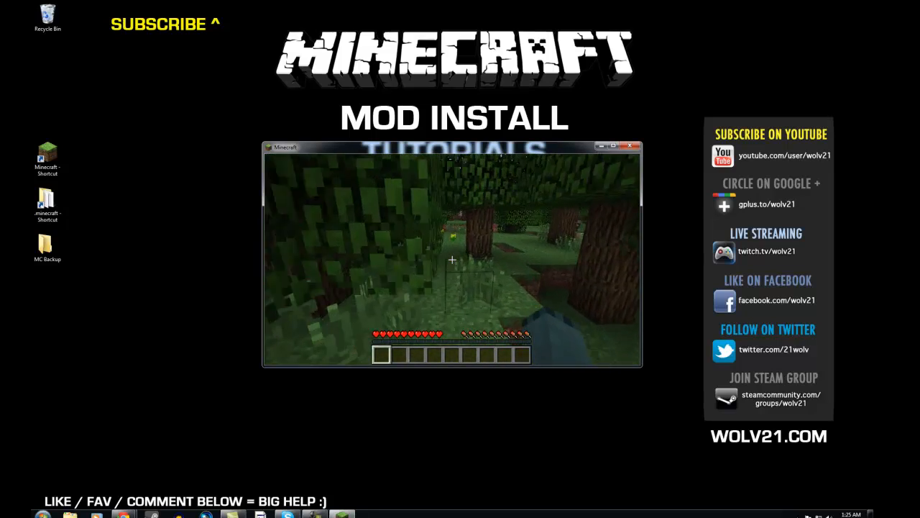
mouse_move(451, 259)
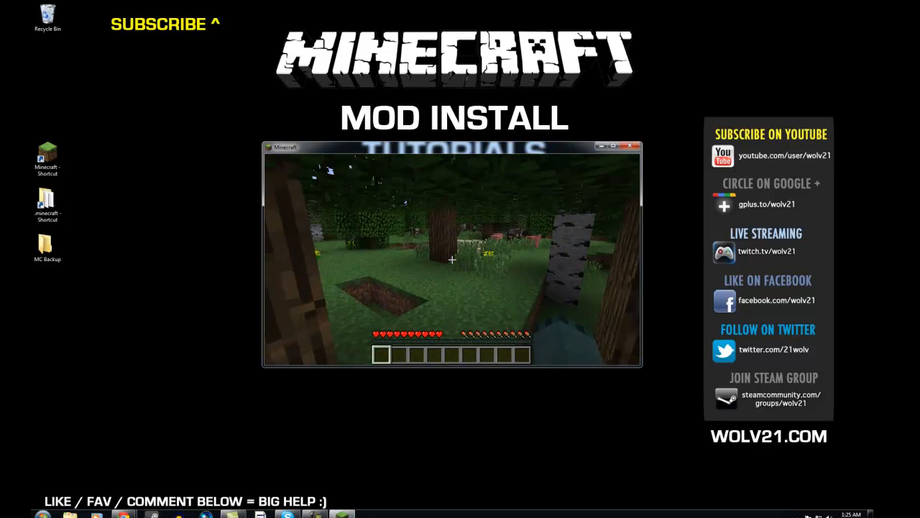